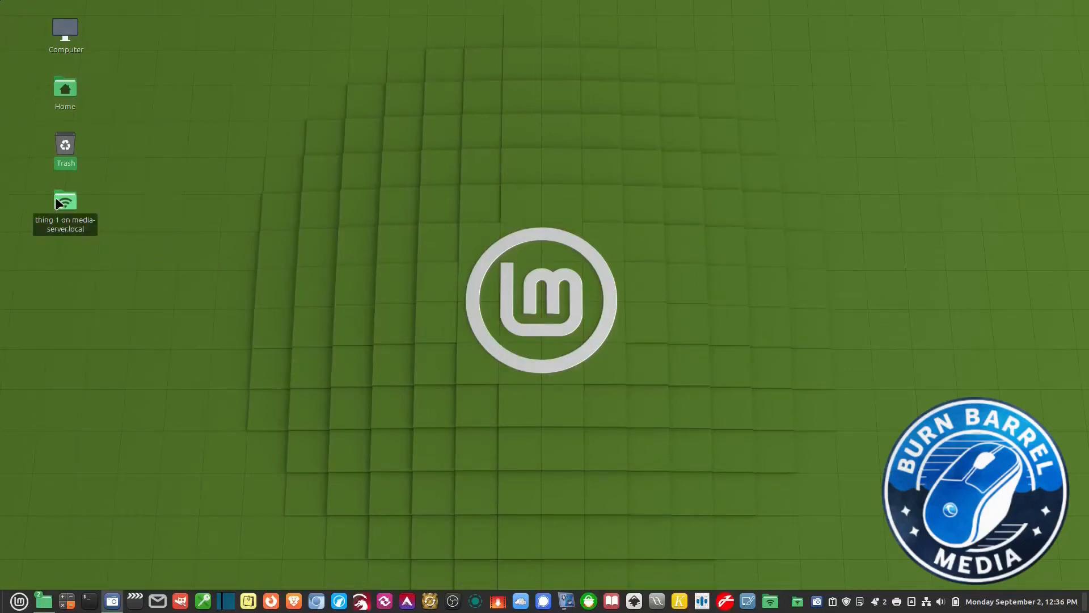
Select the thing 1 share, then toggle the Network desktop icon on and off in desktop settings.
{"action": "left_click", "coordinate": [64, 205]}
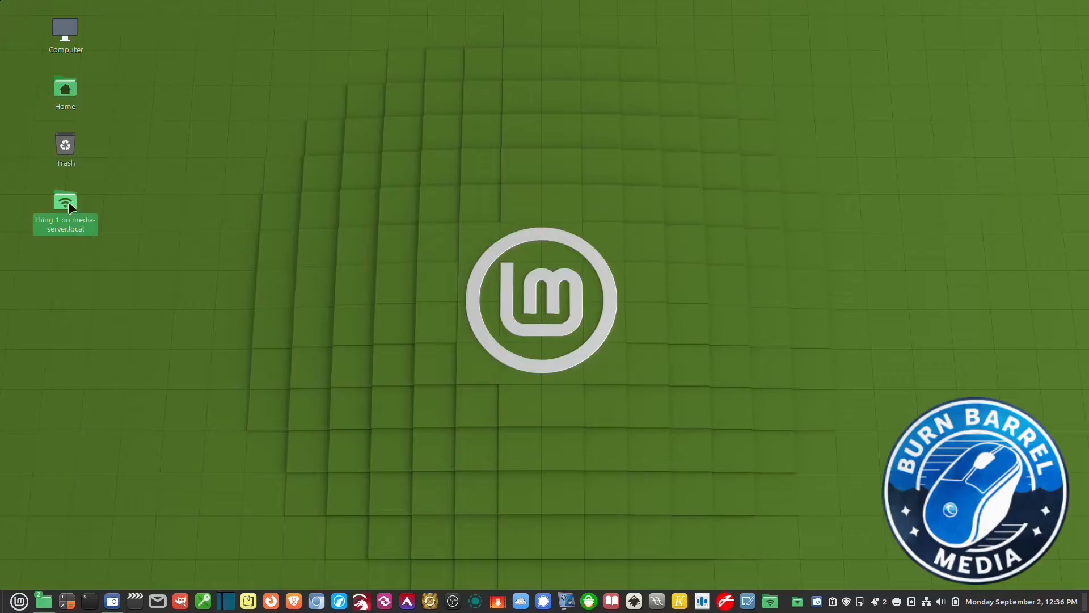
{"action": "mouse_move", "coordinate": [76, 203]}
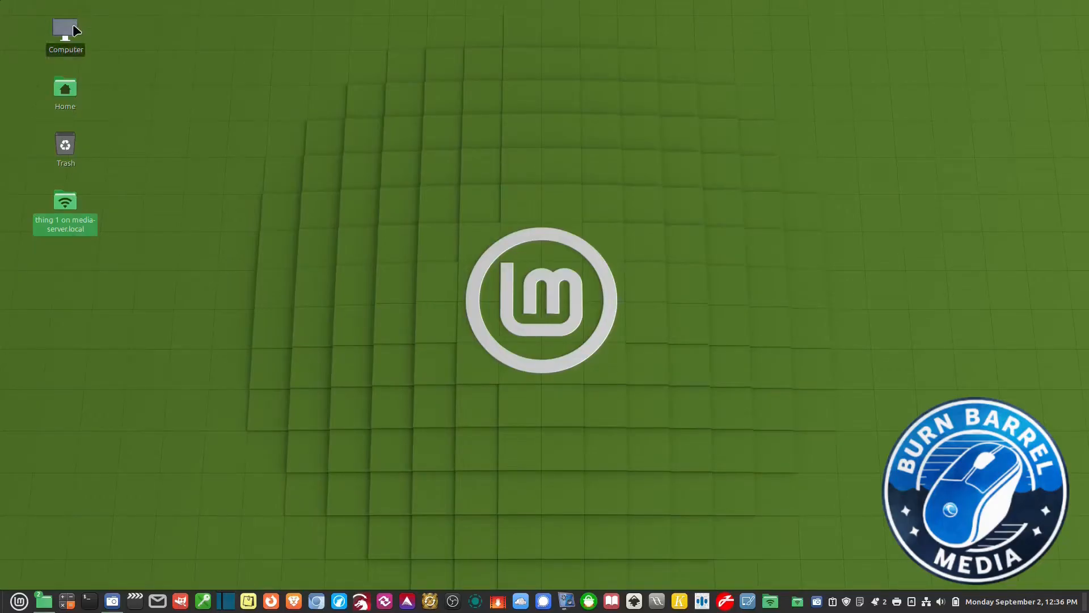
{"action": "mouse_move", "coordinate": [308, 274]}
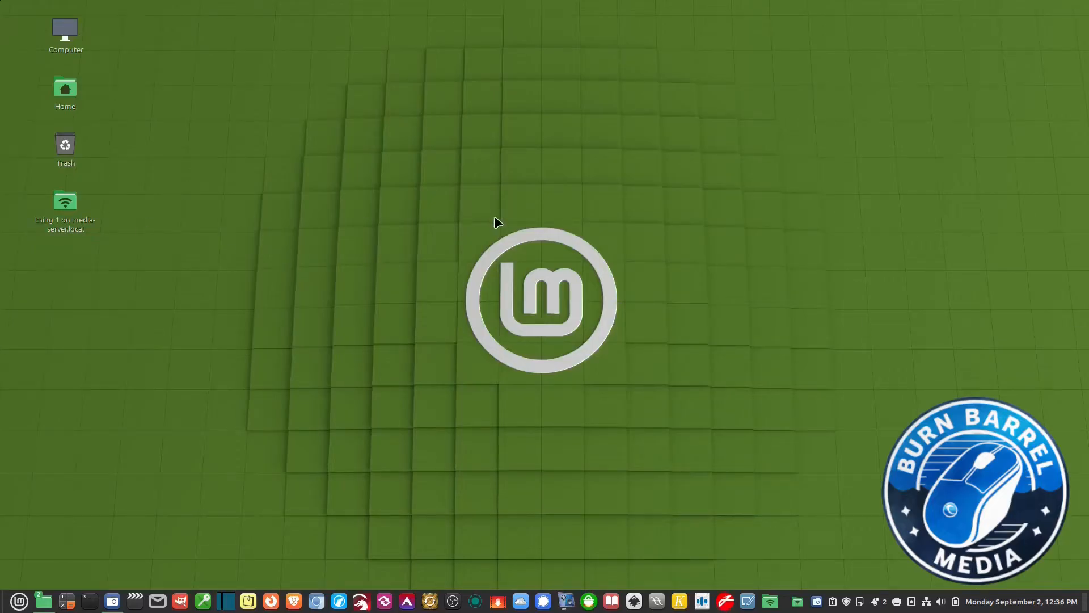
{"action": "mouse_move", "coordinate": [336, 177]}
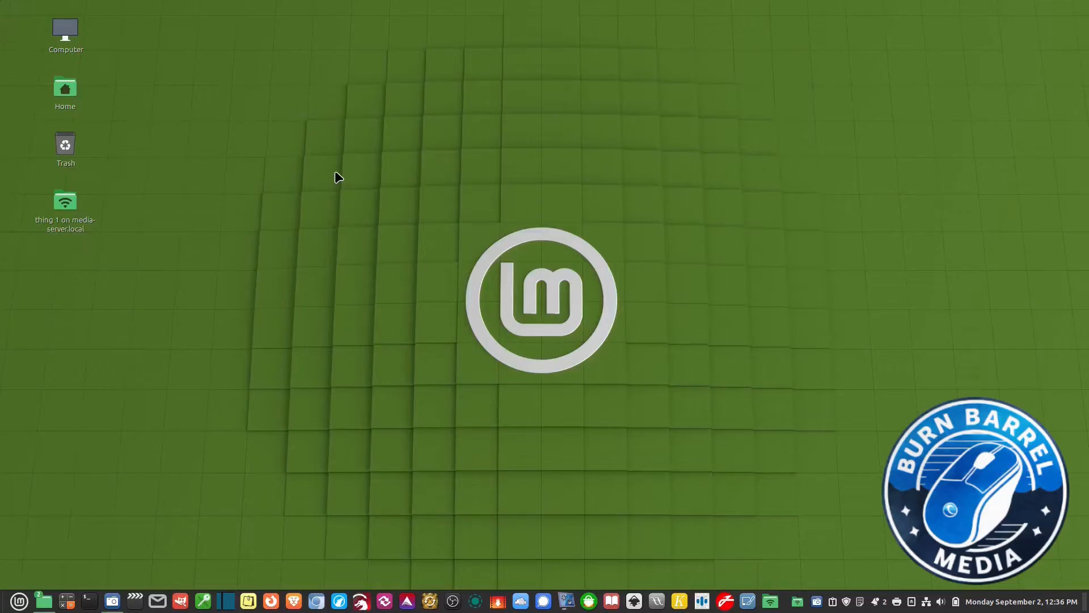
{"action": "mouse_move", "coordinate": [464, 174]}
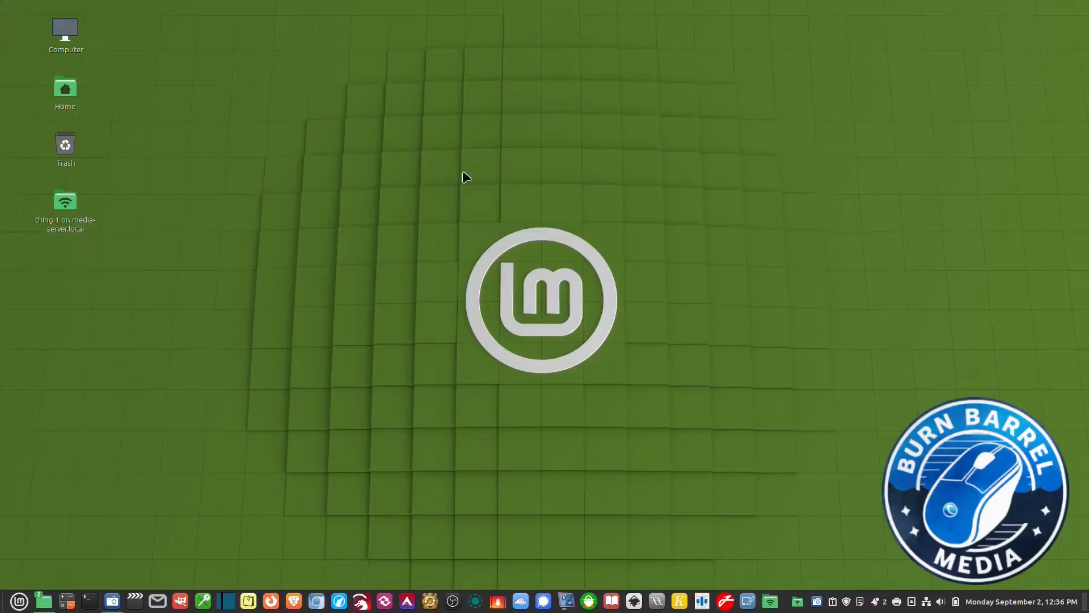
{"action": "mouse_move", "coordinate": [582, 128]}
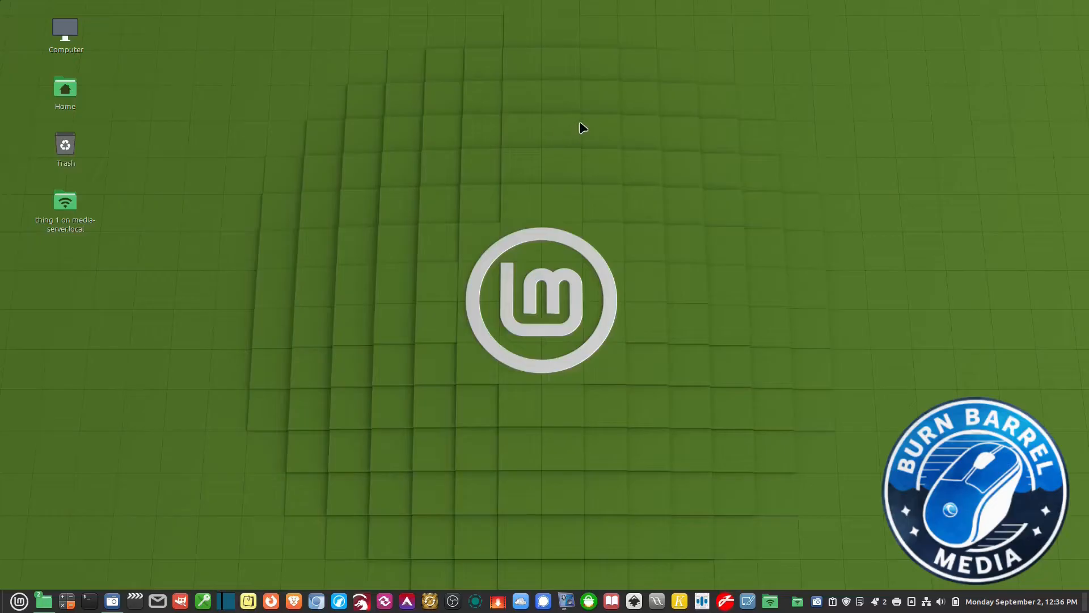
{"action": "mouse_move", "coordinate": [680, 134]}
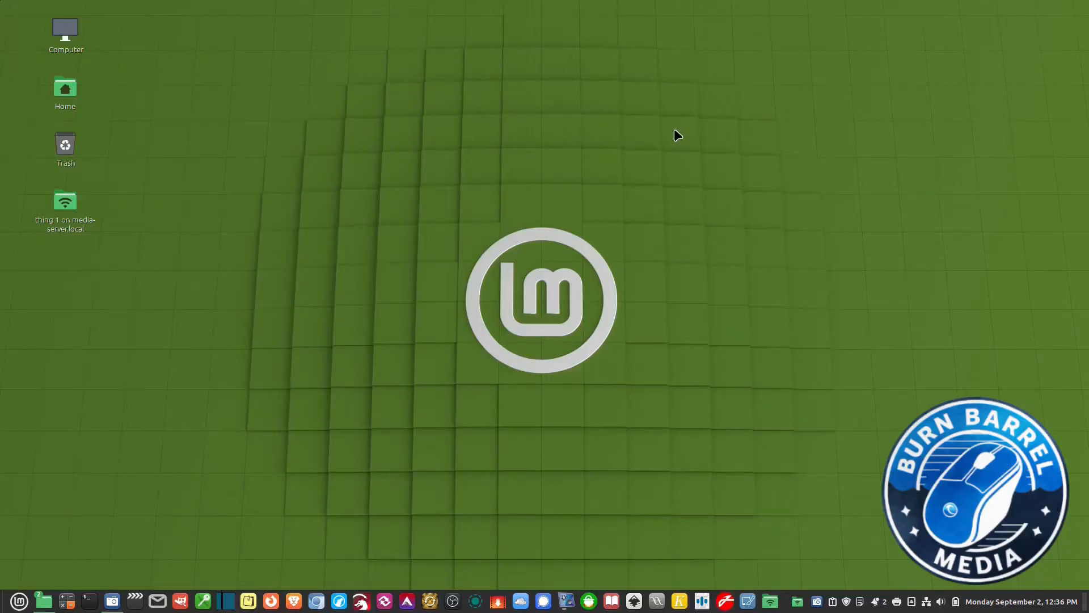
{"action": "mouse_move", "coordinate": [619, 147]}
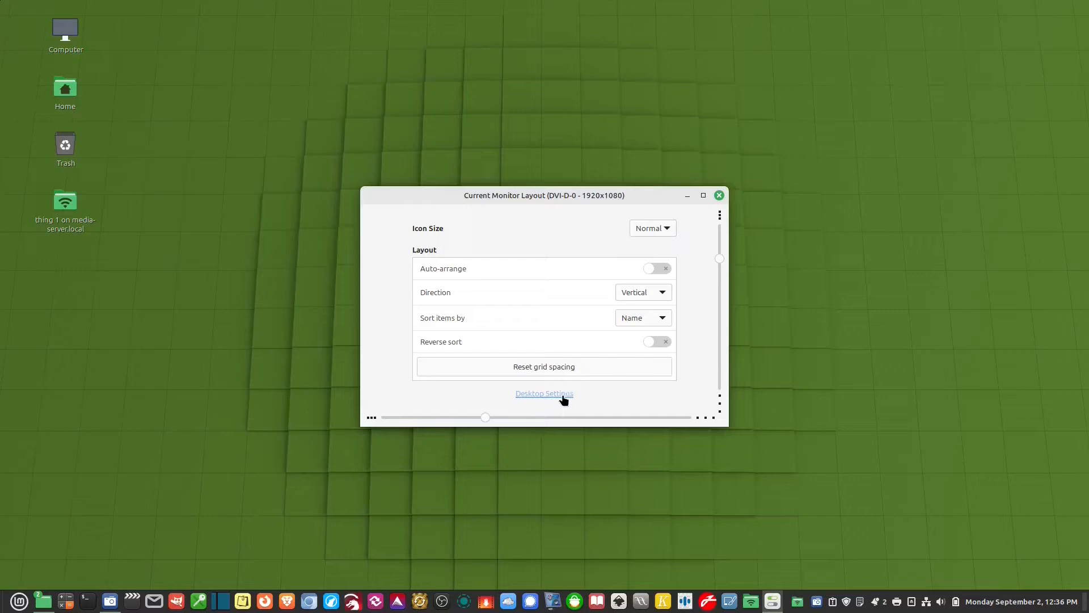
{"action": "left_click", "coordinate": [544, 393]}
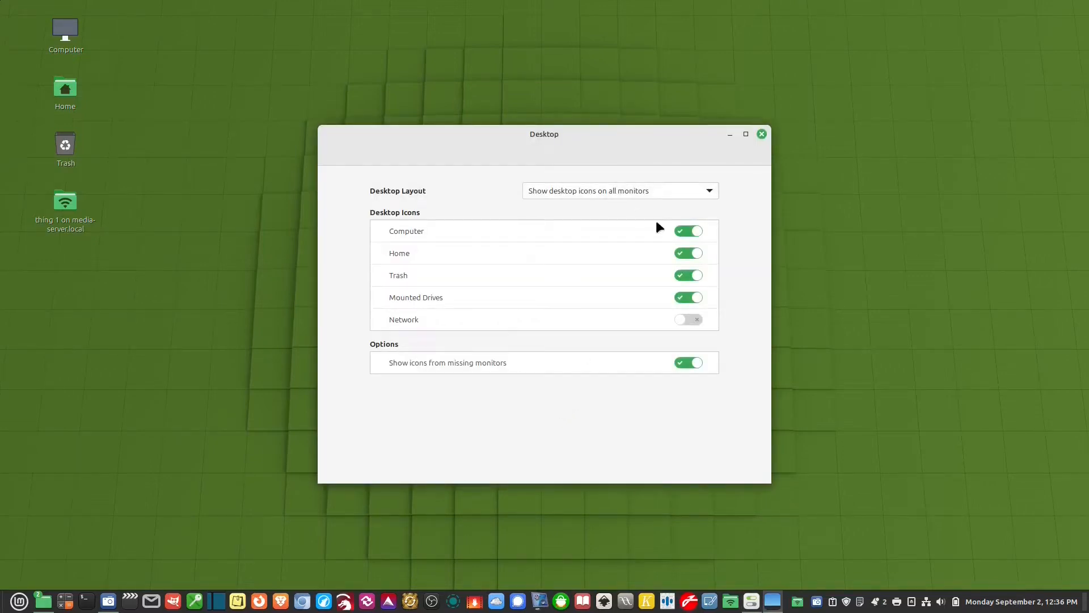
{"action": "mouse_move", "coordinate": [657, 318]}
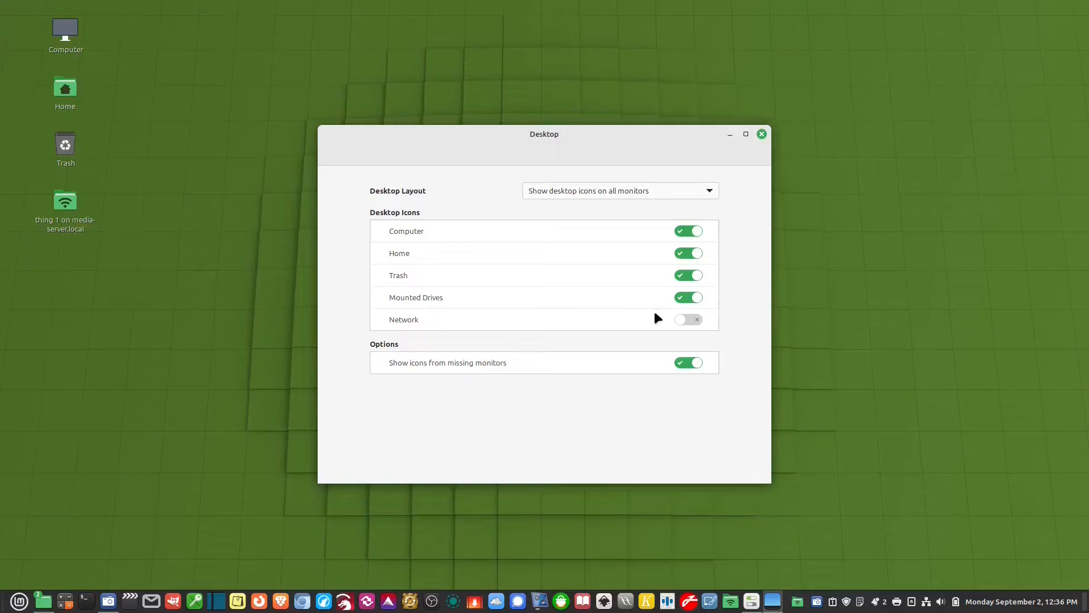
{"action": "left_click", "coordinate": [688, 318]}
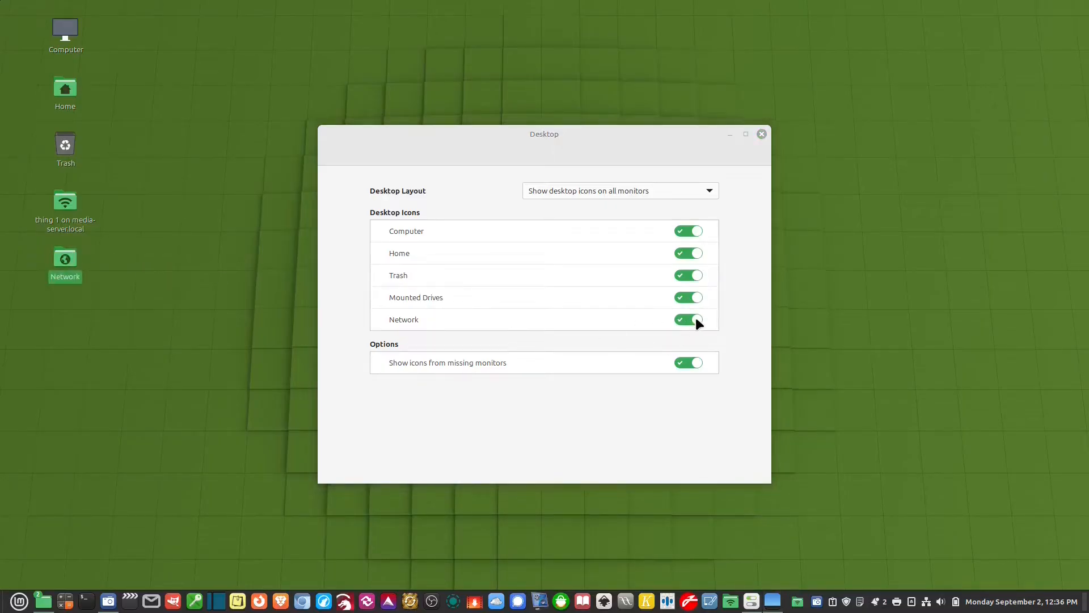
{"action": "left_click", "coordinate": [688, 319]}
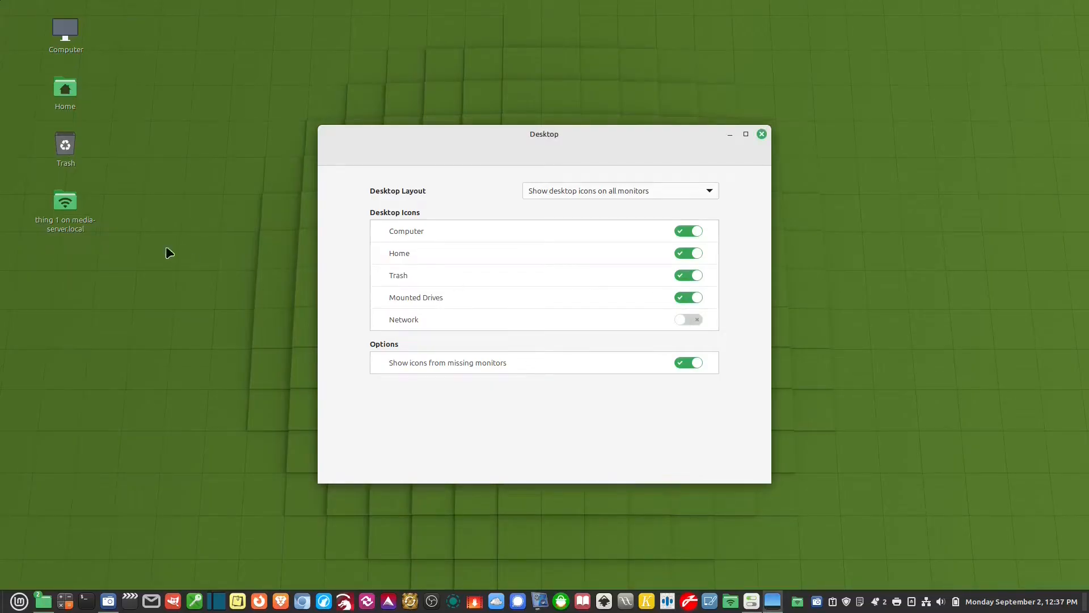
{"action": "mouse_move", "coordinate": [763, 297]}
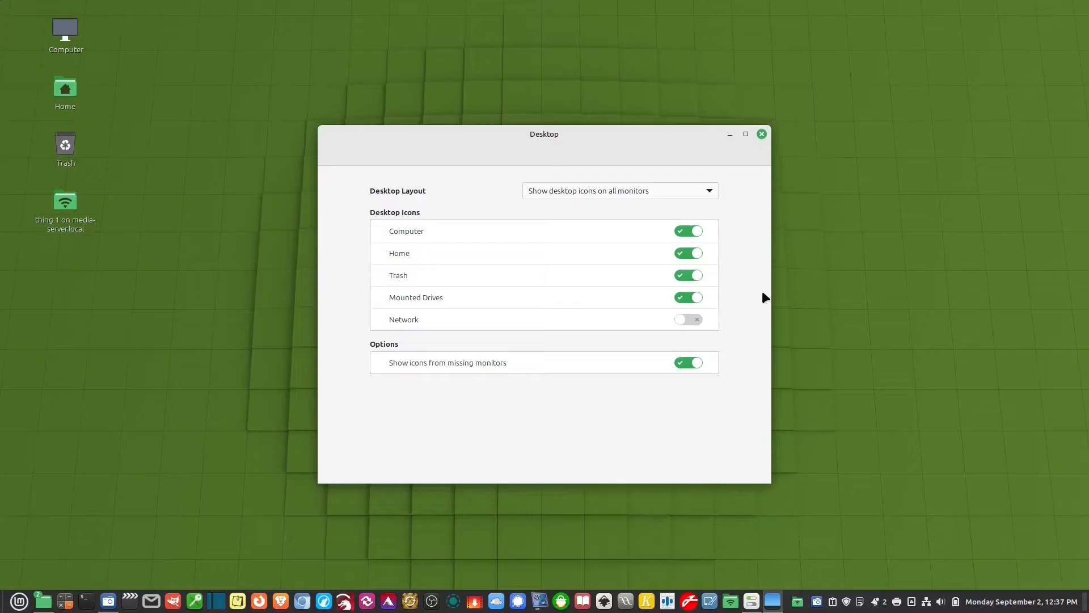
{"action": "mouse_move", "coordinate": [764, 151]}
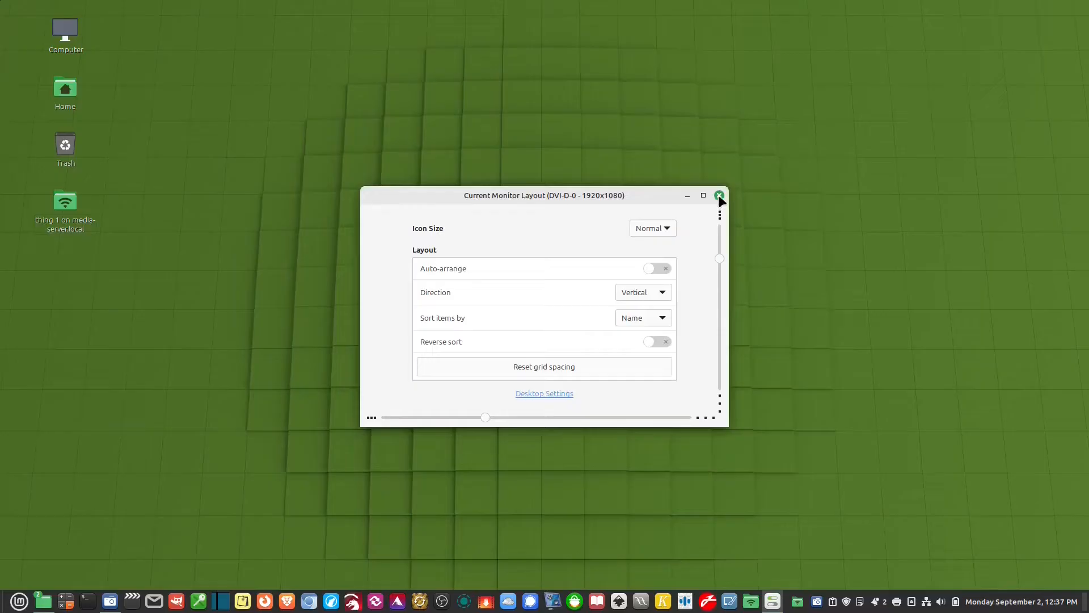
{"action": "left_click", "coordinate": [720, 195]}
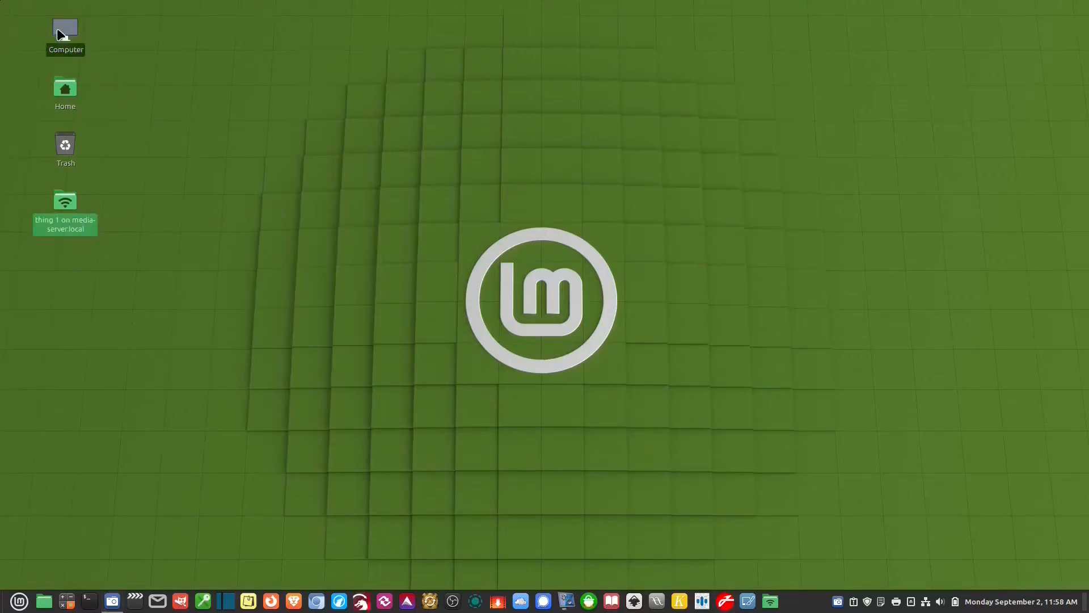
Browse the Computer drives view in Nemo into the thing 1 on media-server.local share.
{"action": "double_click", "coordinate": [64, 33]}
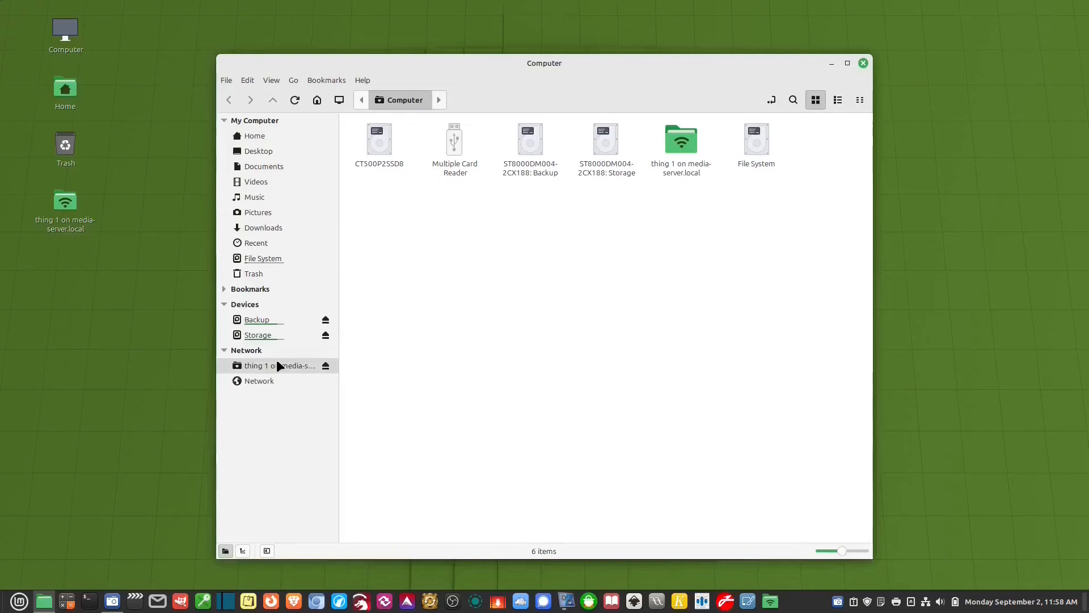
{"action": "mouse_move", "coordinate": [252, 367]}
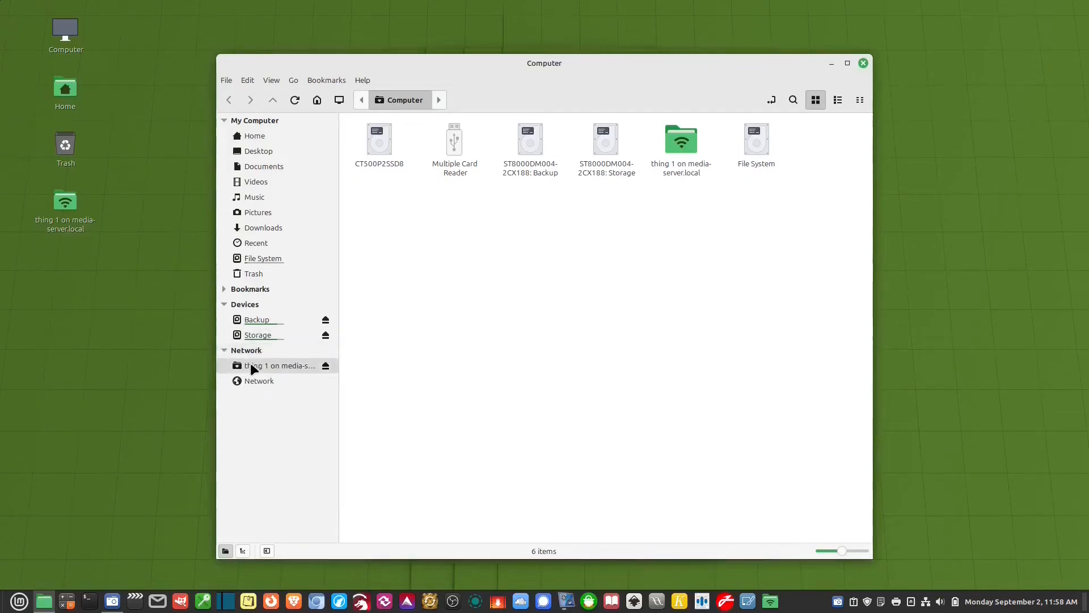
{"action": "left_click", "coordinate": [258, 381]}
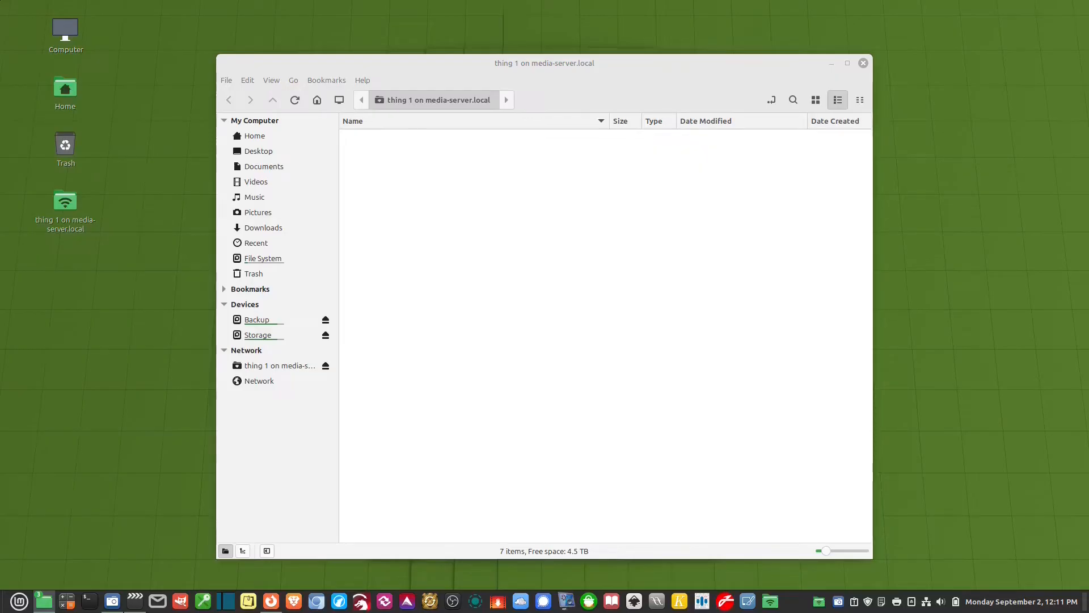
{"action": "left_click", "coordinate": [18, 602]}
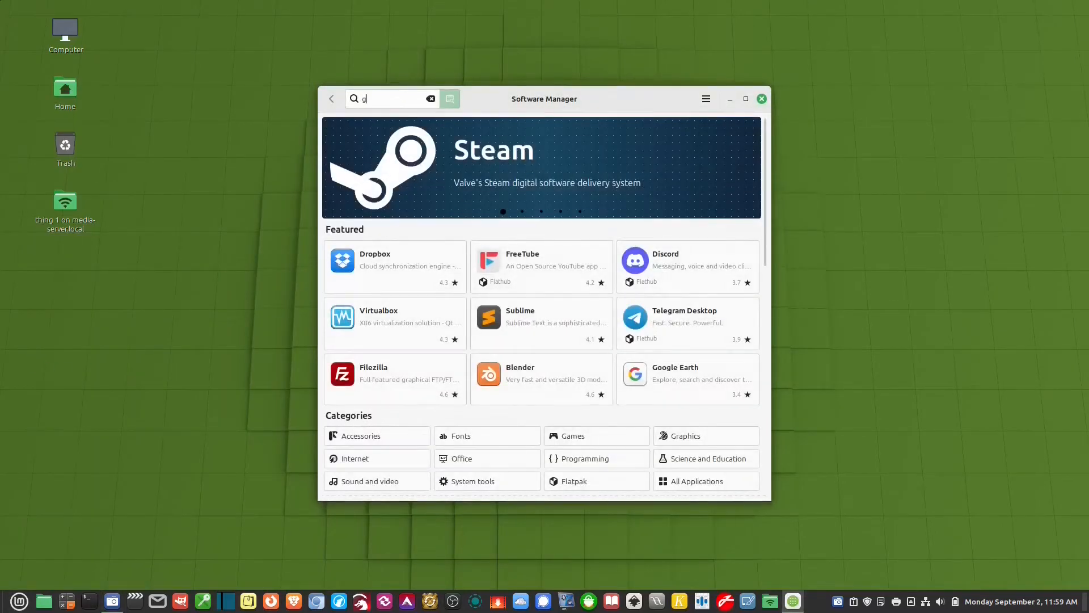
Search 'gigolo', install Gigolo with authentication, and close Software Manager.
{"action": "type", "text": "igolo"}
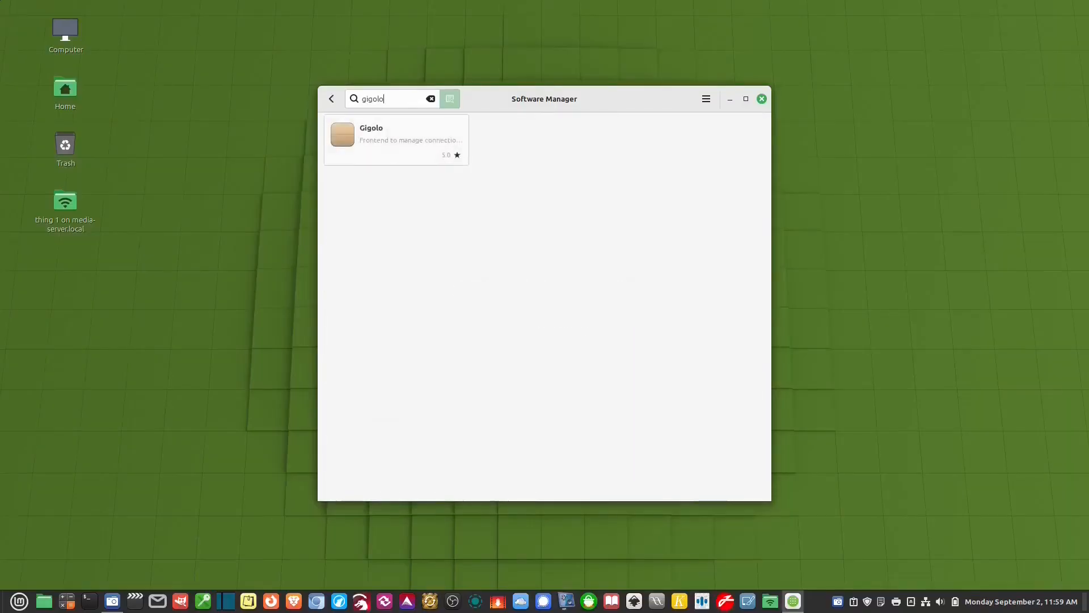
{"action": "left_click", "coordinate": [396, 137]}
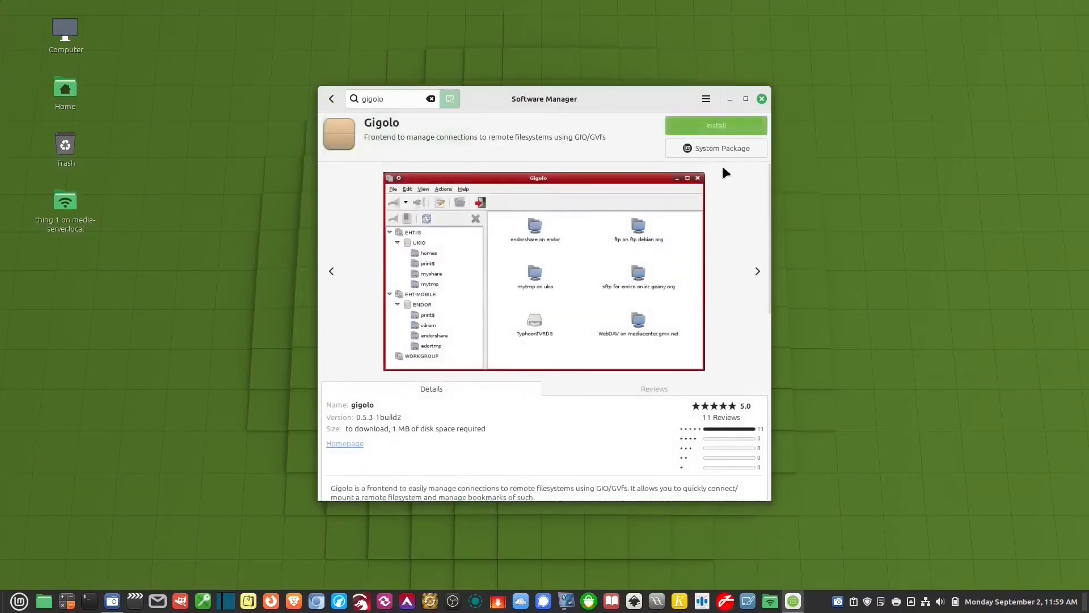
{"action": "left_click", "coordinate": [715, 126]}
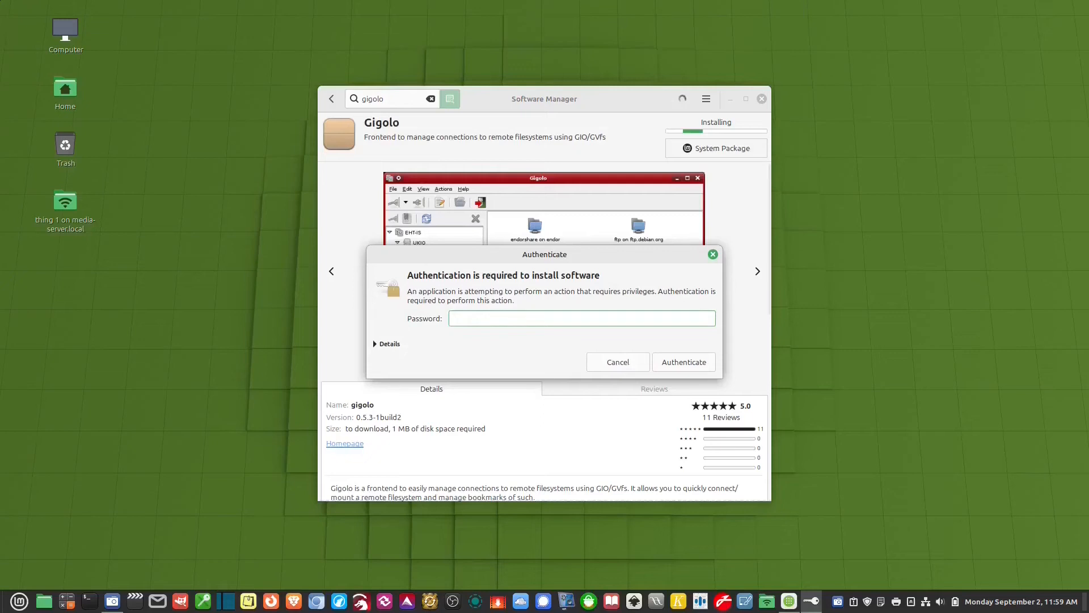
{"action": "left_click", "coordinate": [683, 361]}
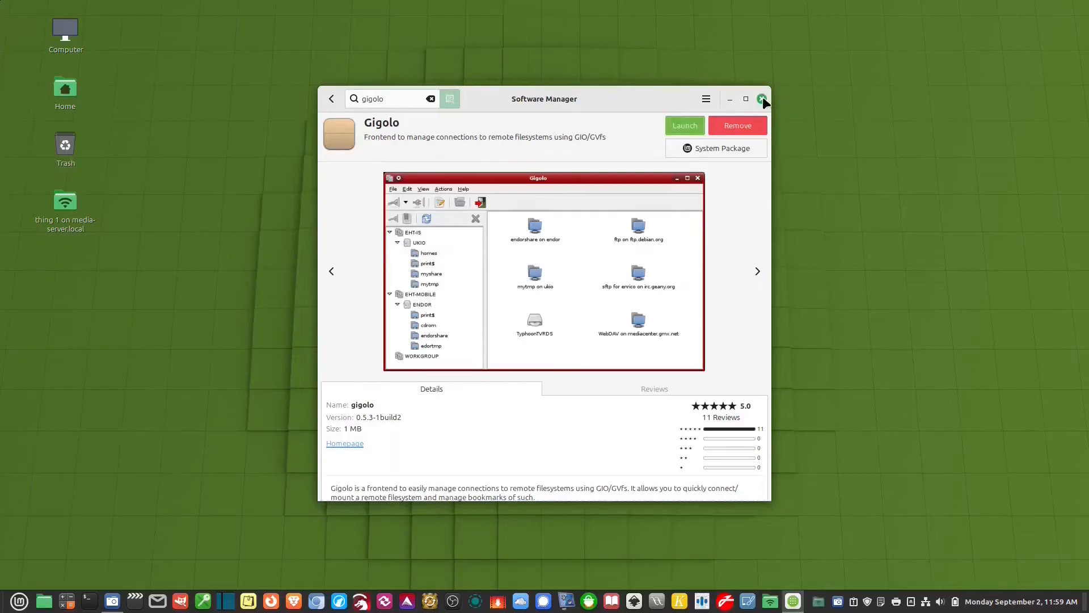
{"action": "left_click", "coordinate": [762, 98]}
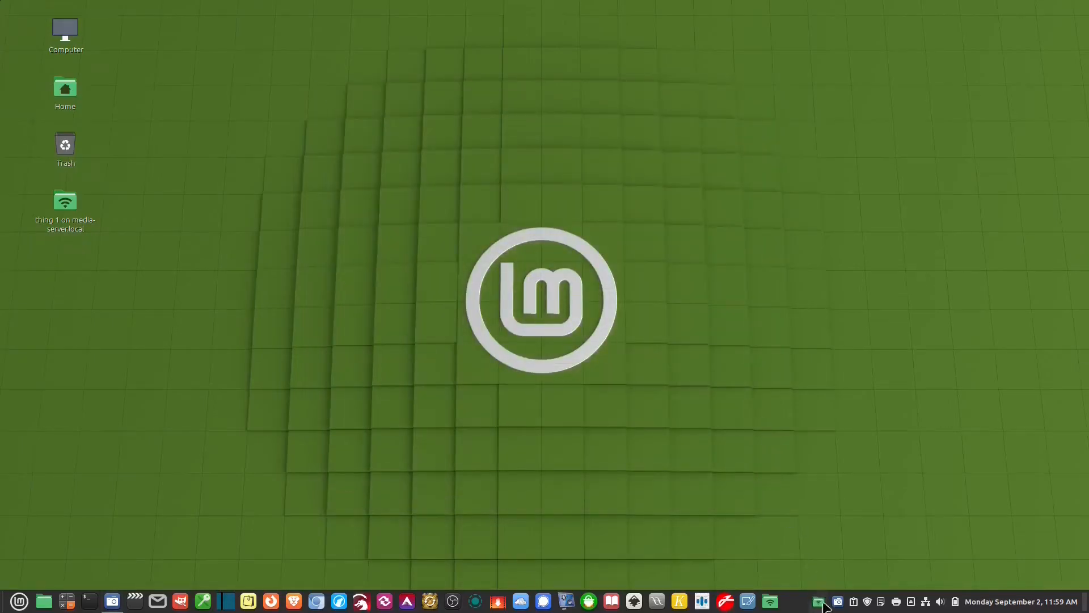
{"action": "mouse_move", "coordinate": [820, 601]}
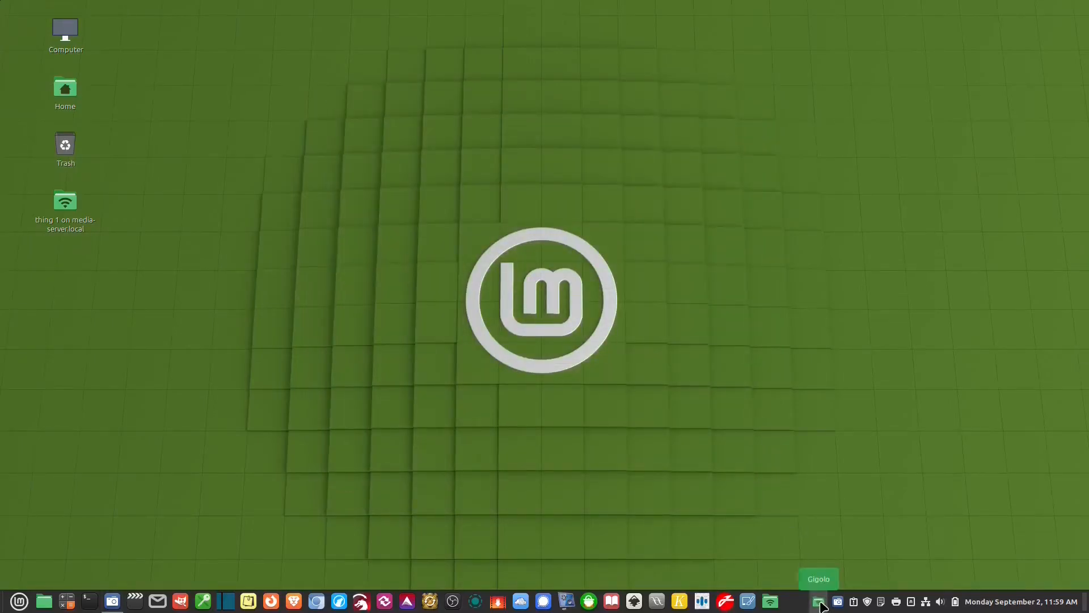
Launch Gigolo and select the Backup volume in its connection list.
{"action": "left_click", "coordinate": [819, 601]}
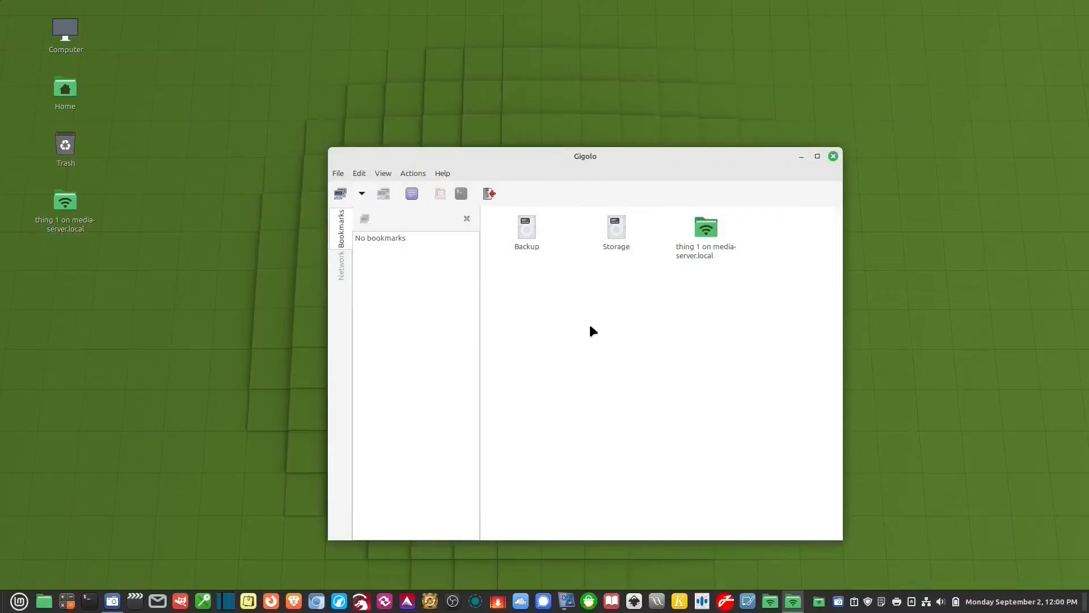
{"action": "mouse_move", "coordinate": [524, 275]}
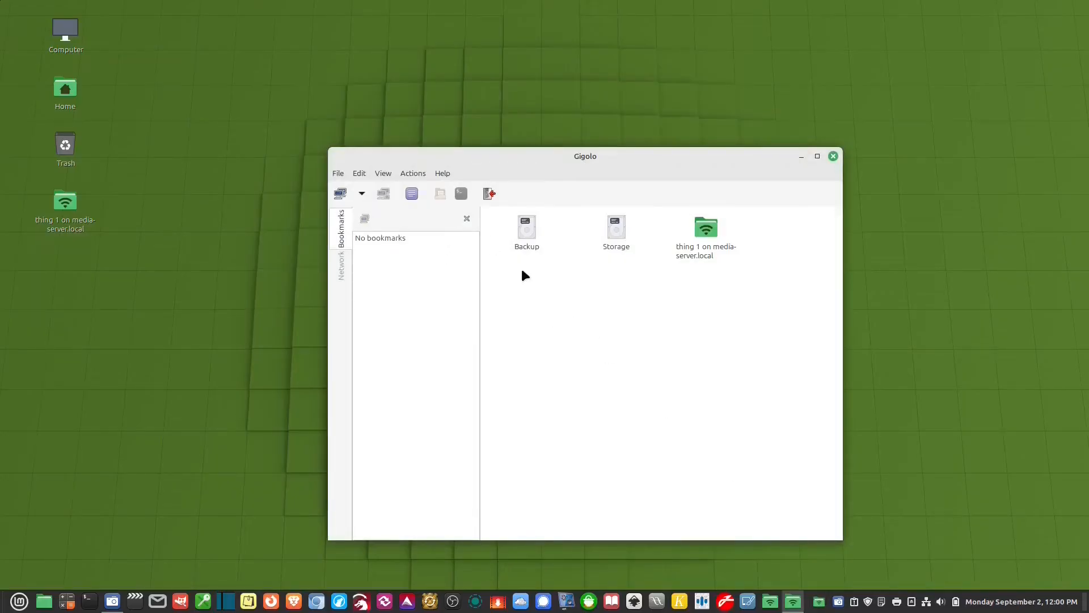
{"action": "left_click", "coordinate": [526, 232]}
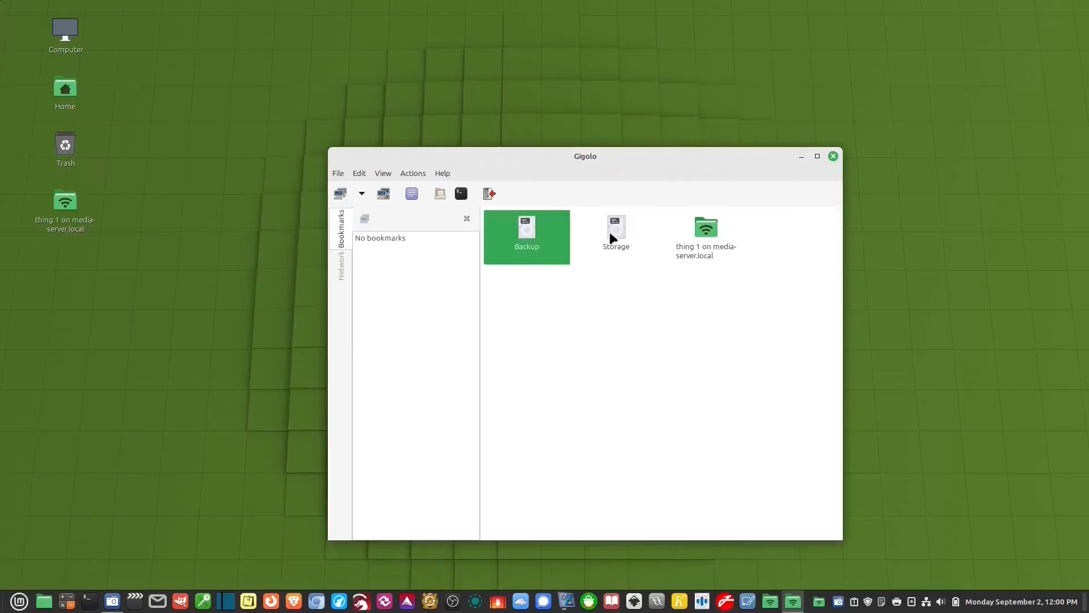
{"action": "left_click", "coordinate": [705, 236]}
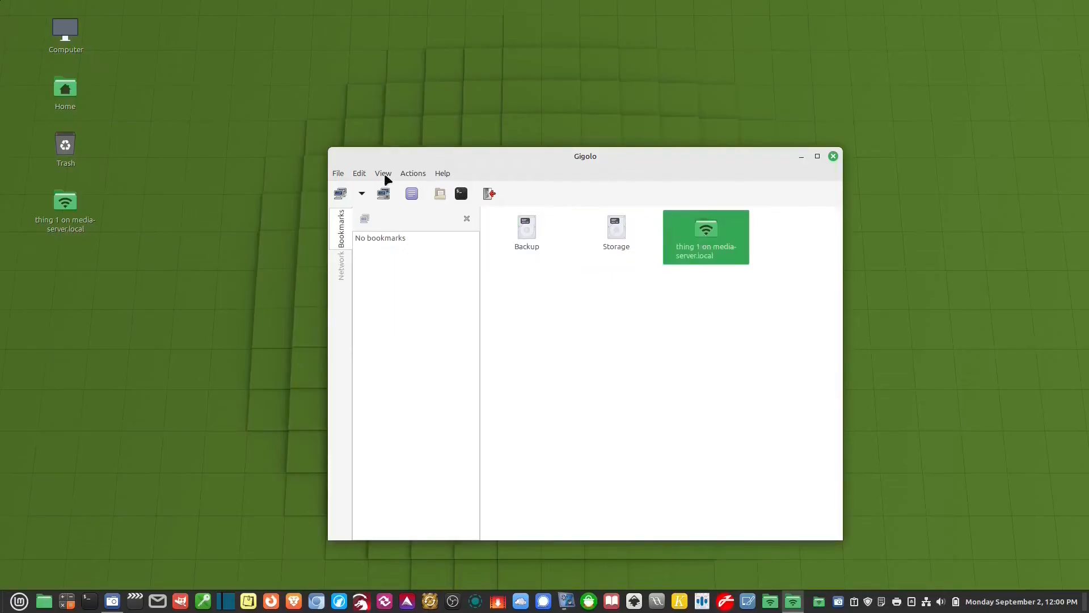
Show connections as a detailed list and bring up actions for the thing 1 share.
{"action": "left_click", "coordinate": [382, 173]}
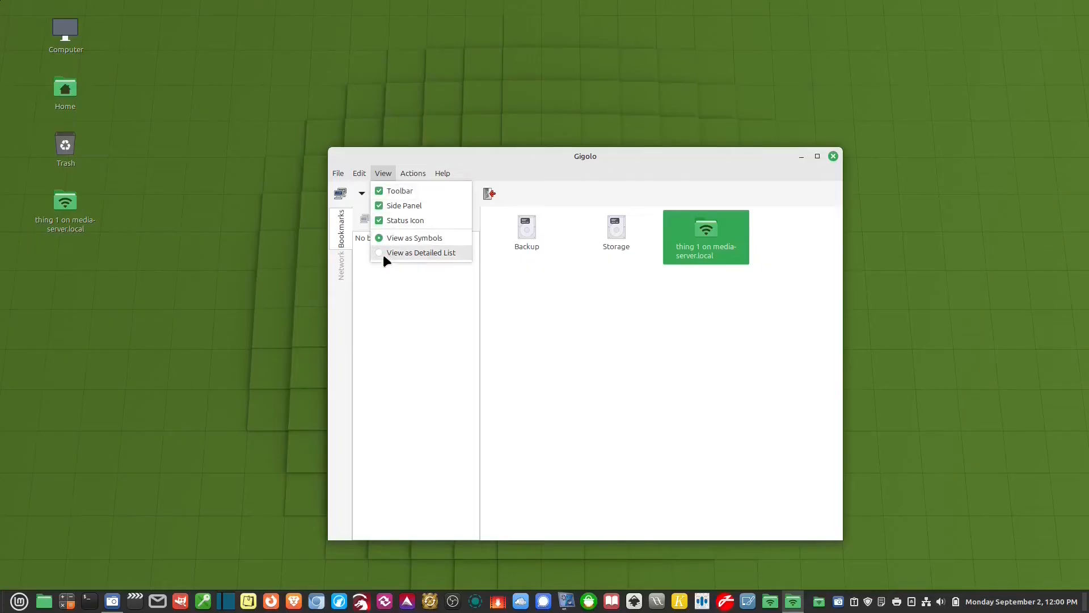
{"action": "left_click", "coordinate": [421, 252]}
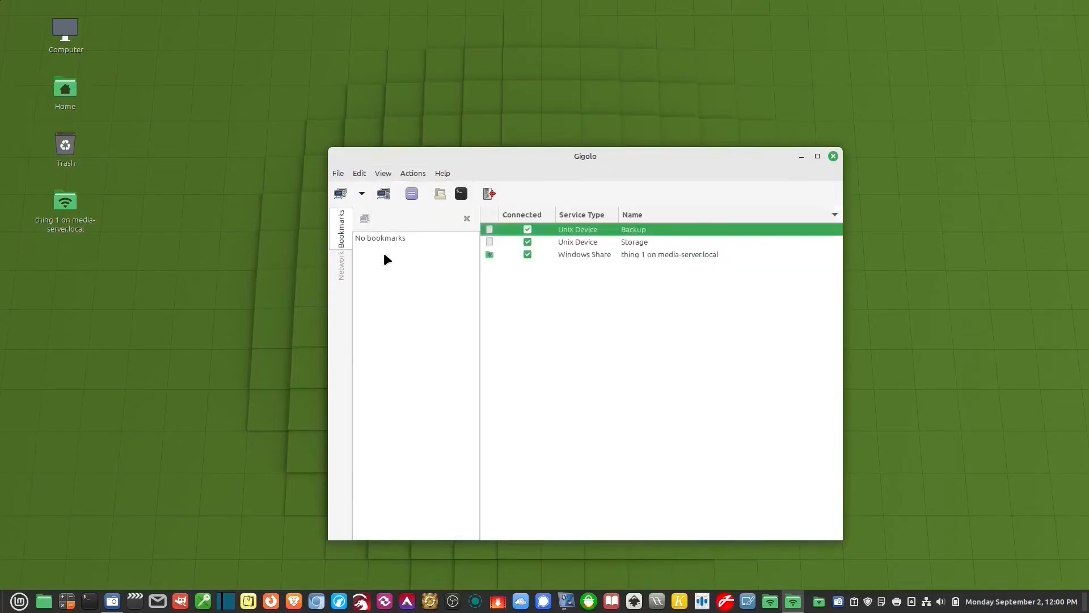
{"action": "mouse_move", "coordinate": [579, 294]}
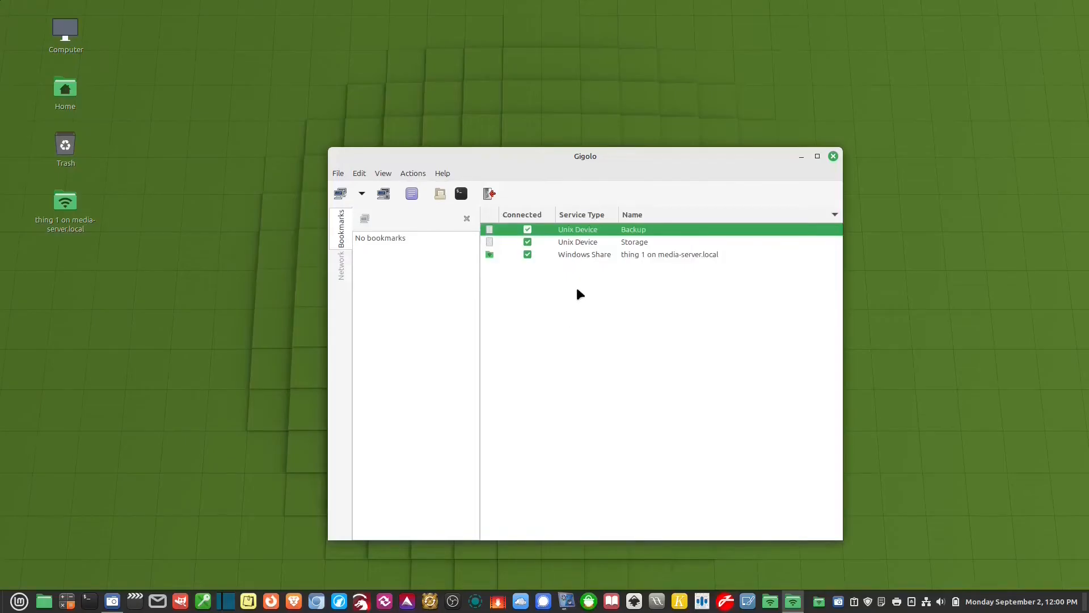
{"action": "mouse_move", "coordinate": [556, 295]}
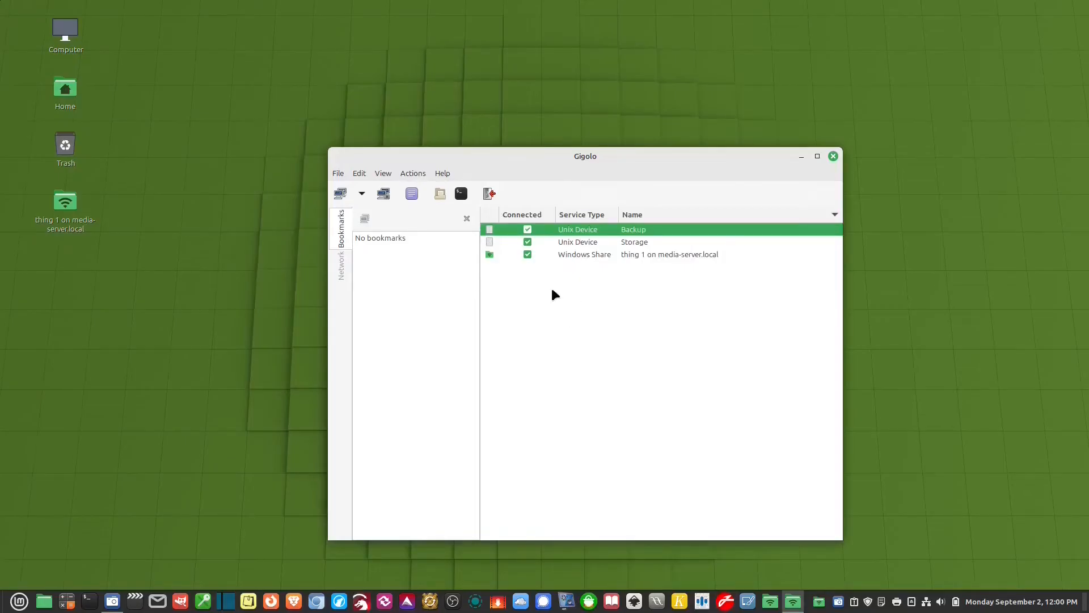
{"action": "mouse_move", "coordinate": [552, 311]}
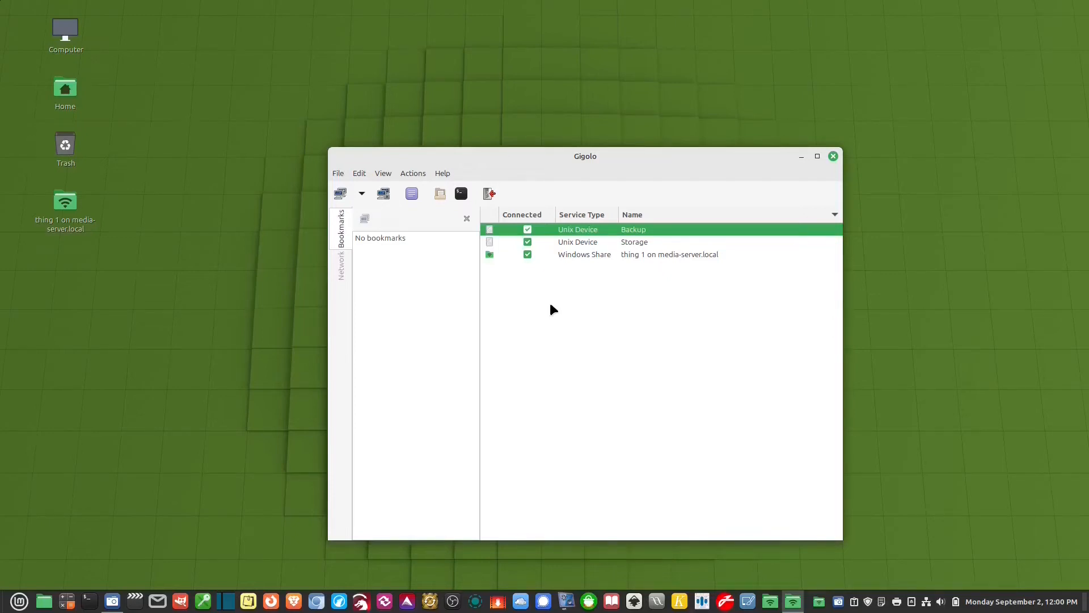
{"action": "mouse_move", "coordinate": [603, 258]}
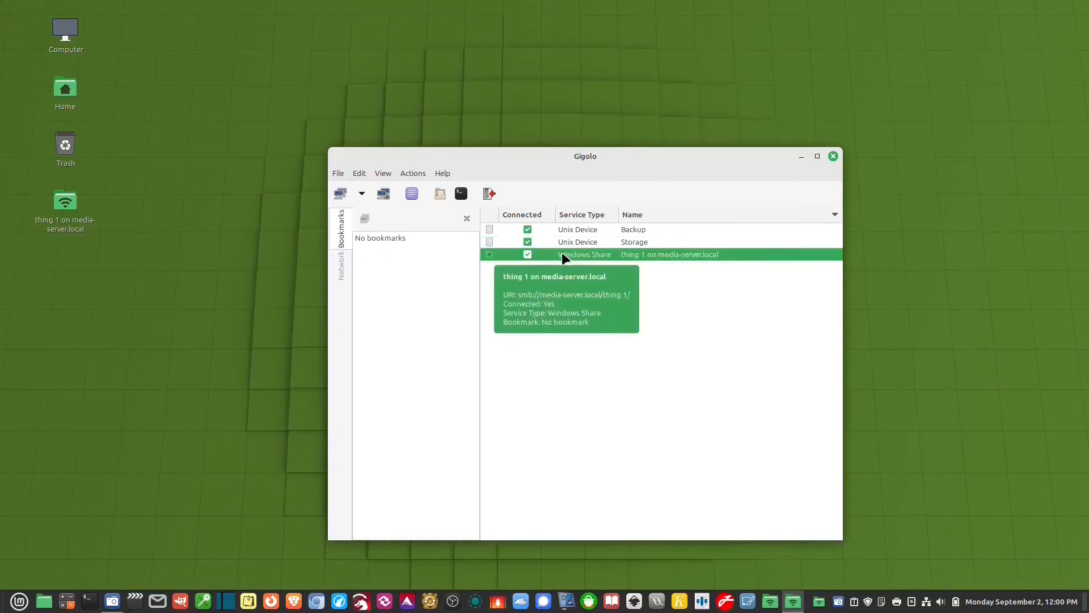
{"action": "right_click", "coordinate": [567, 254]}
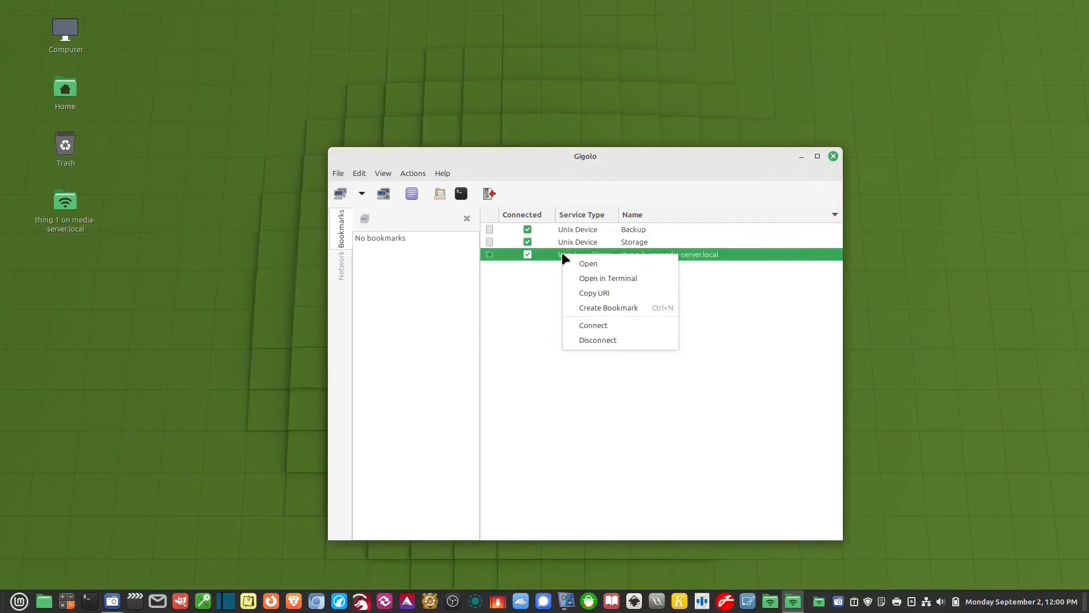
Create a bookmark 'thing 1 on media-server.local' with Auto-Connect enabled, then quit Gigolo.
{"action": "left_click", "coordinate": [608, 307]}
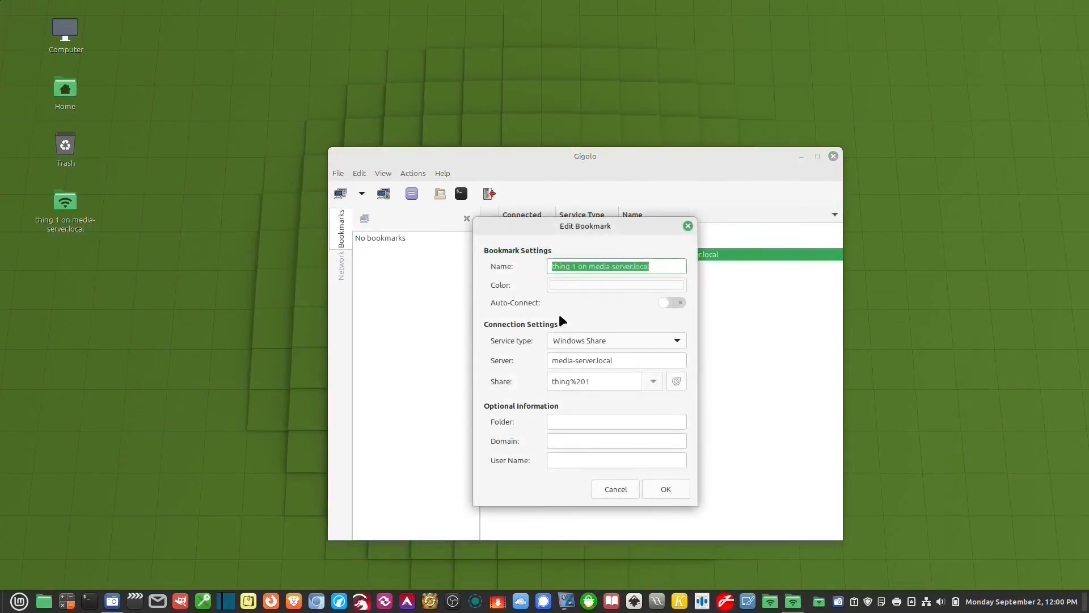
{"action": "left_click", "coordinate": [654, 266]}
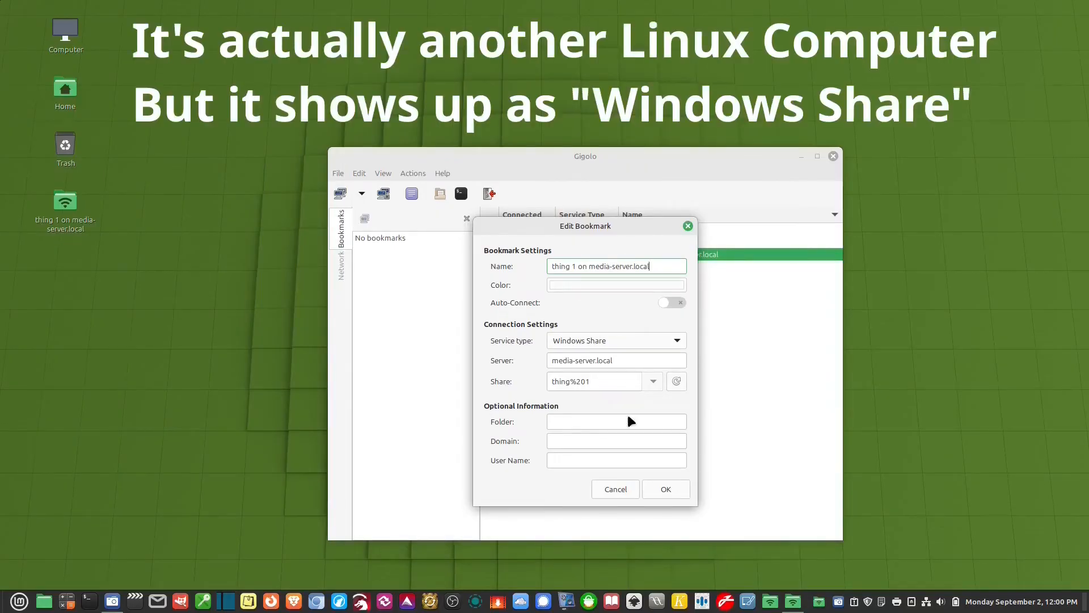
{"action": "left_click", "coordinate": [671, 302]}
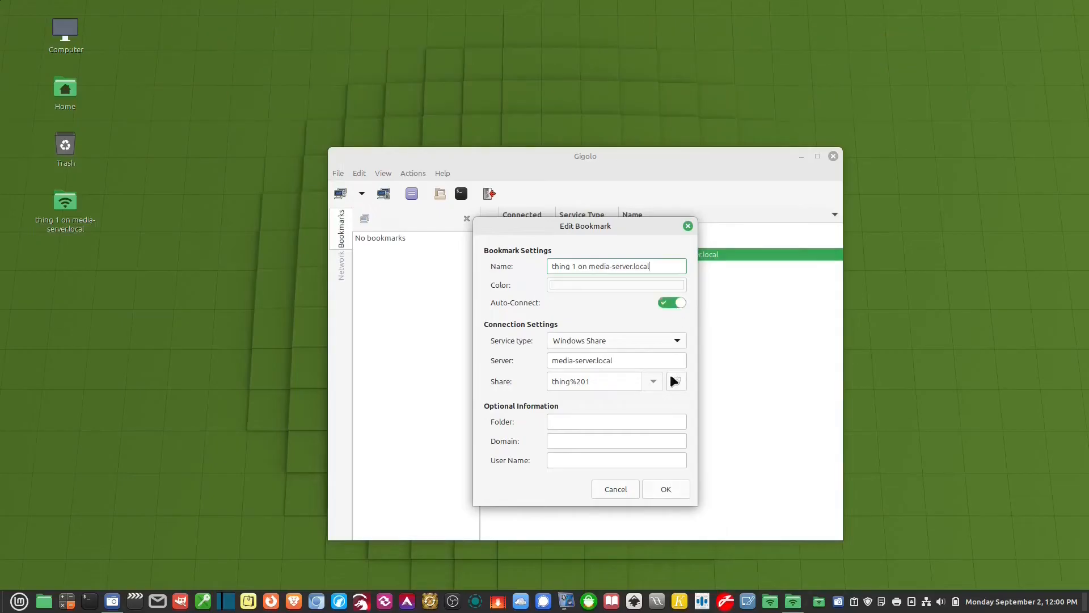
{"action": "mouse_move", "coordinate": [671, 336]}
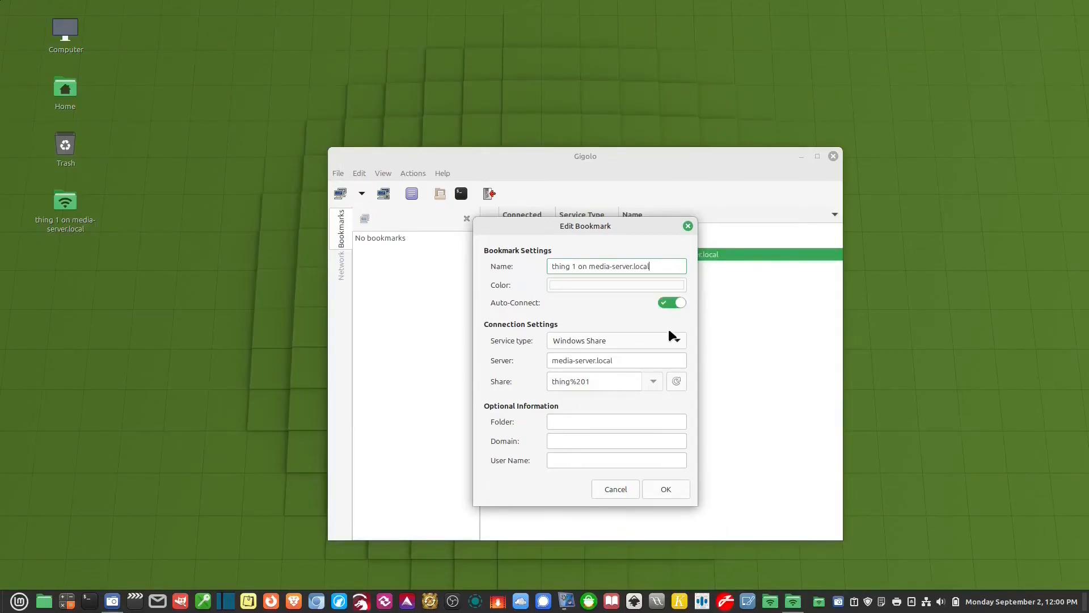
{"action": "left_click", "coordinate": [664, 488]}
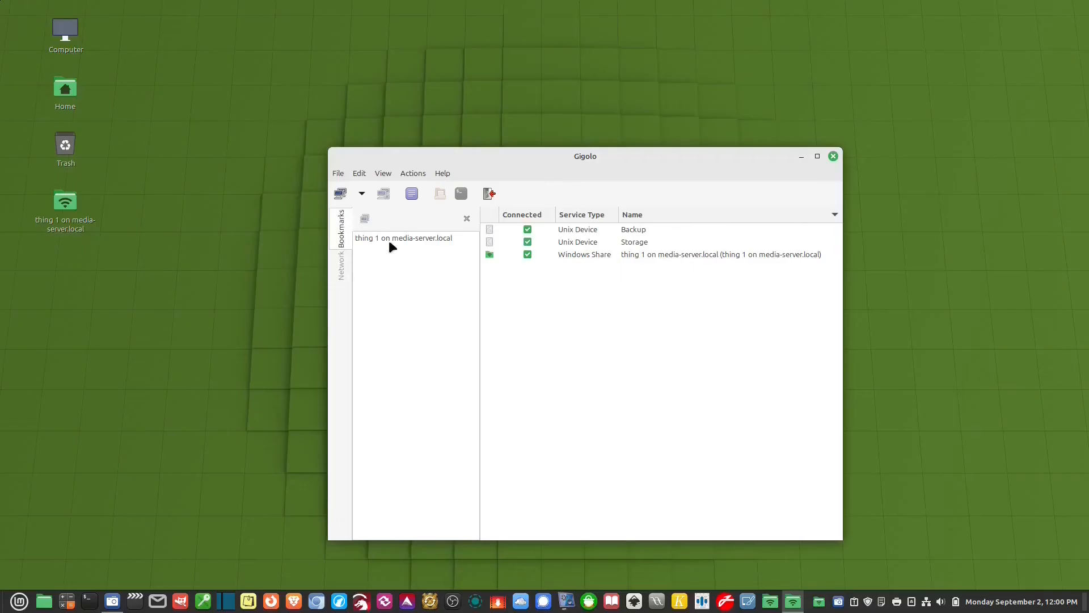
{"action": "left_click", "coordinate": [403, 237]}
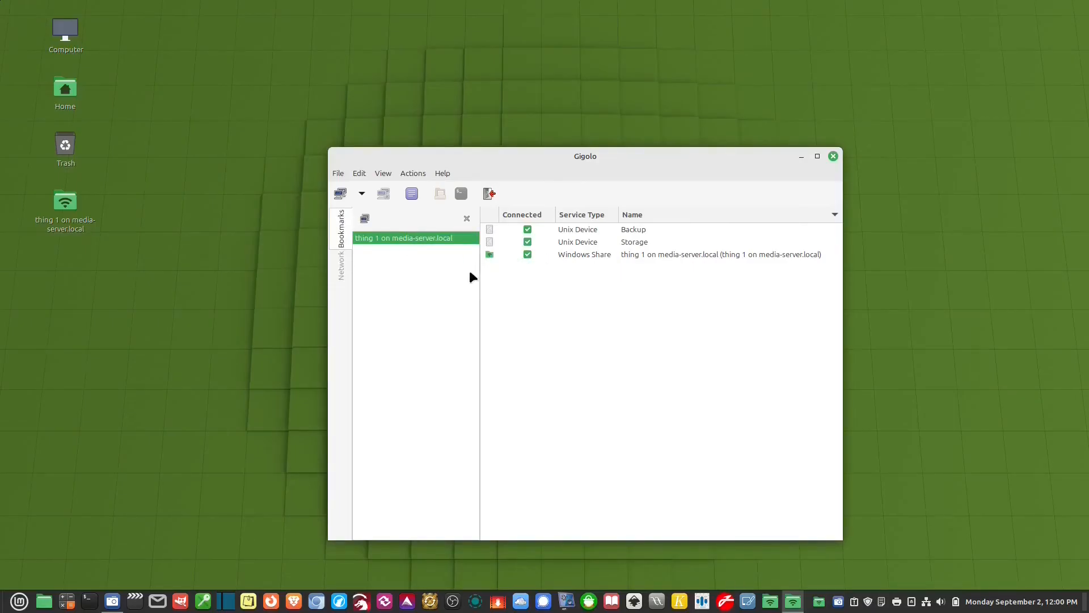
{"action": "left_click", "coordinate": [832, 155]}
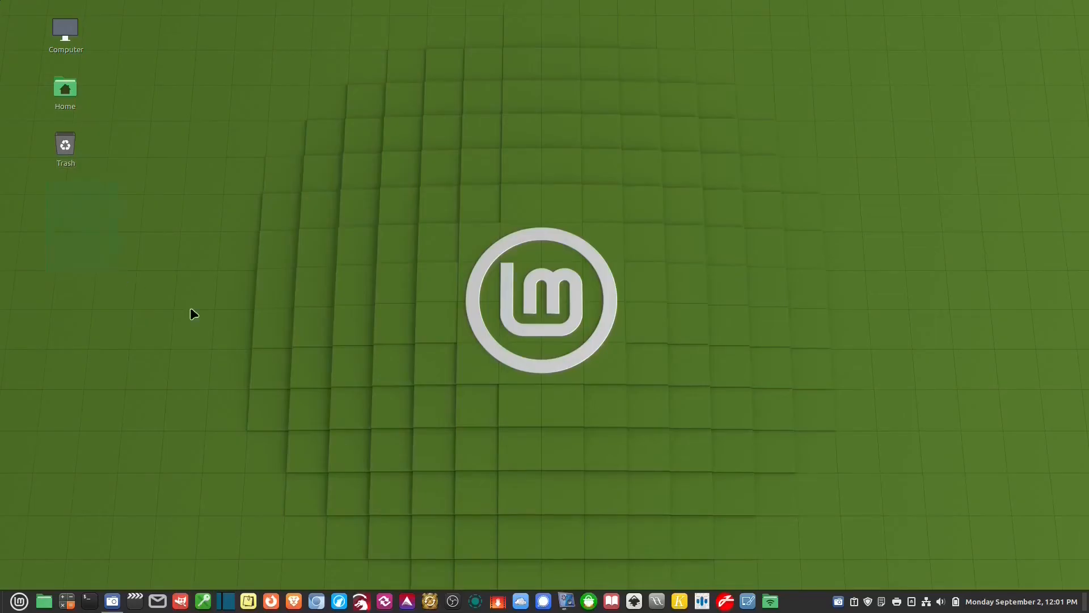
{"action": "mouse_move", "coordinate": [828, 572]}
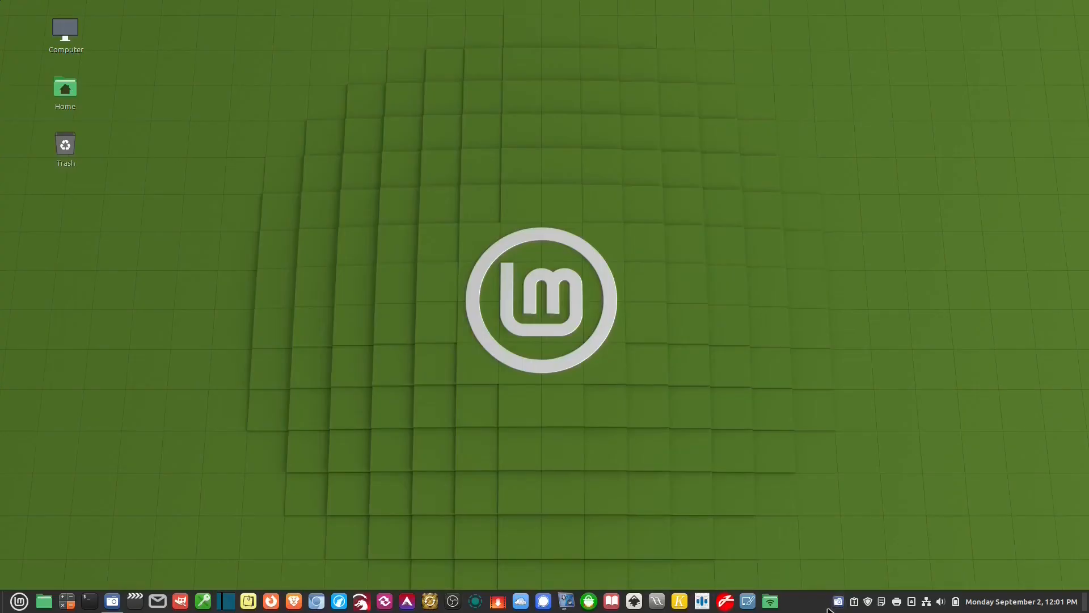
{"action": "mouse_move", "coordinate": [769, 503]}
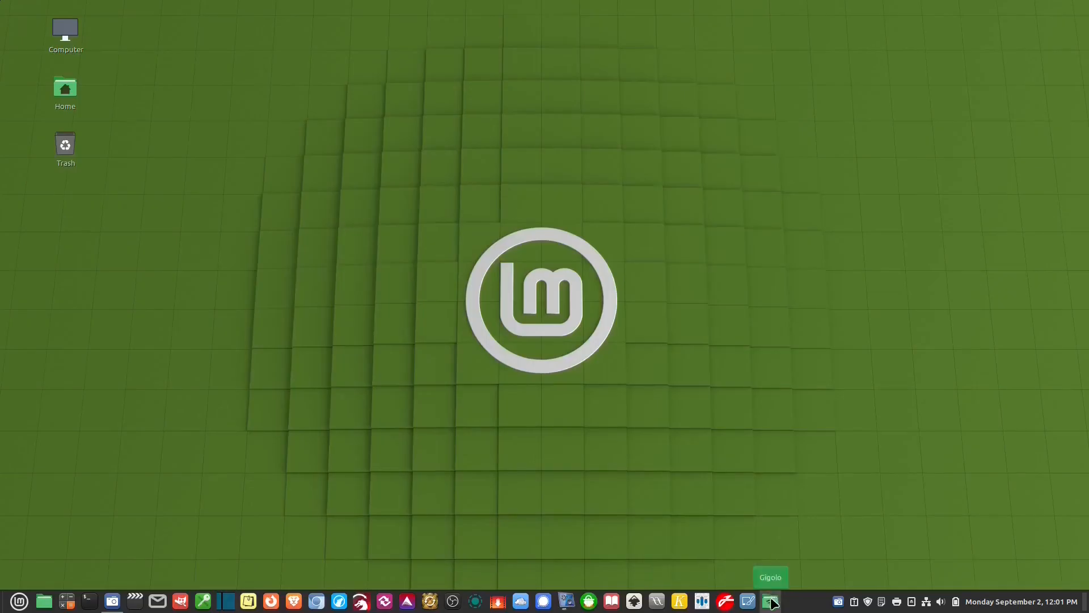
Relaunch Gigolo from the panel so the thing 1 share reconnects to the desktop.
{"action": "left_click", "coordinate": [770, 601]}
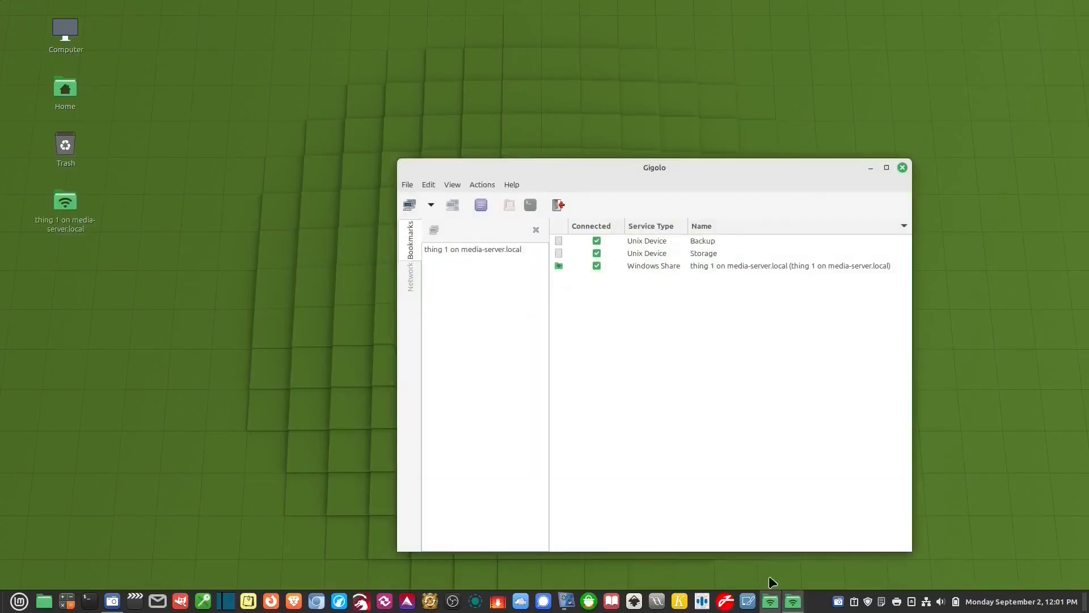
Enable 'Start minimized in the Notification Area' in Gigolo's Interface preferences and close.
{"action": "left_click", "coordinate": [428, 184]}
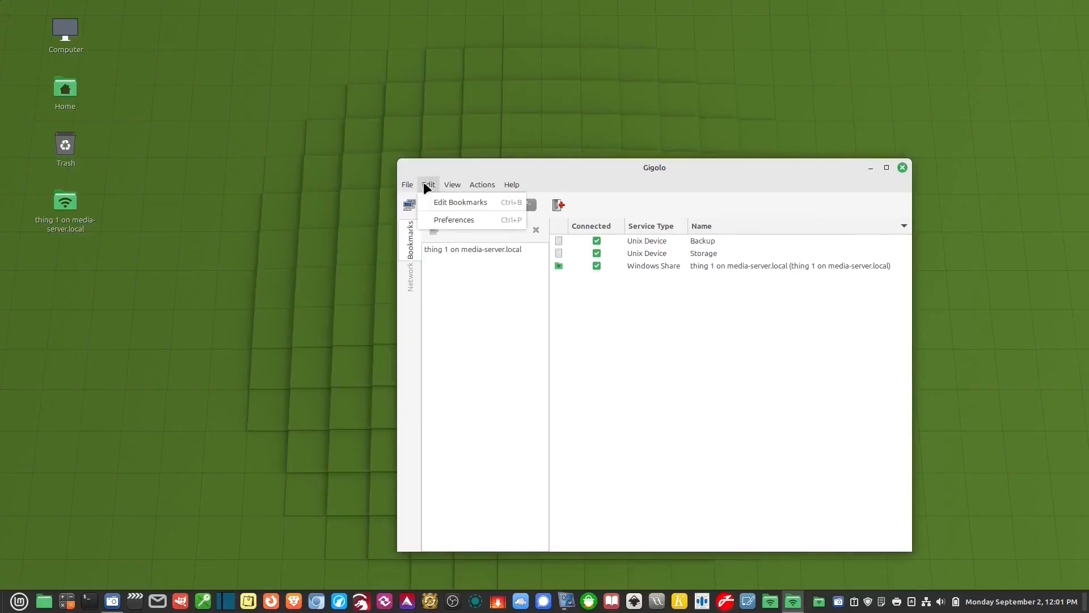
{"action": "left_click", "coordinate": [454, 219]}
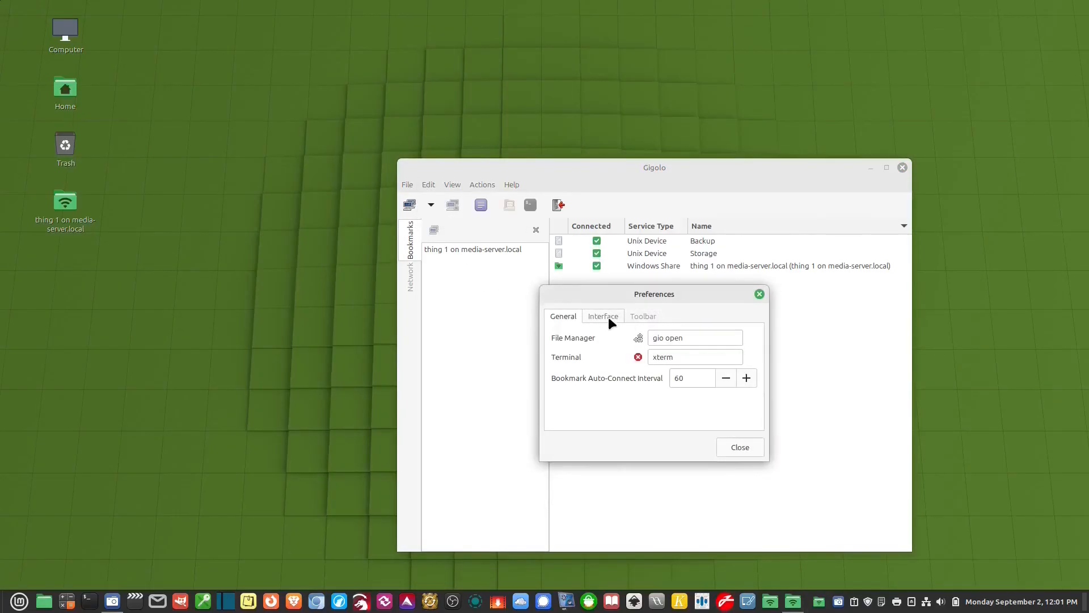
{"action": "left_click", "coordinate": [602, 315]}
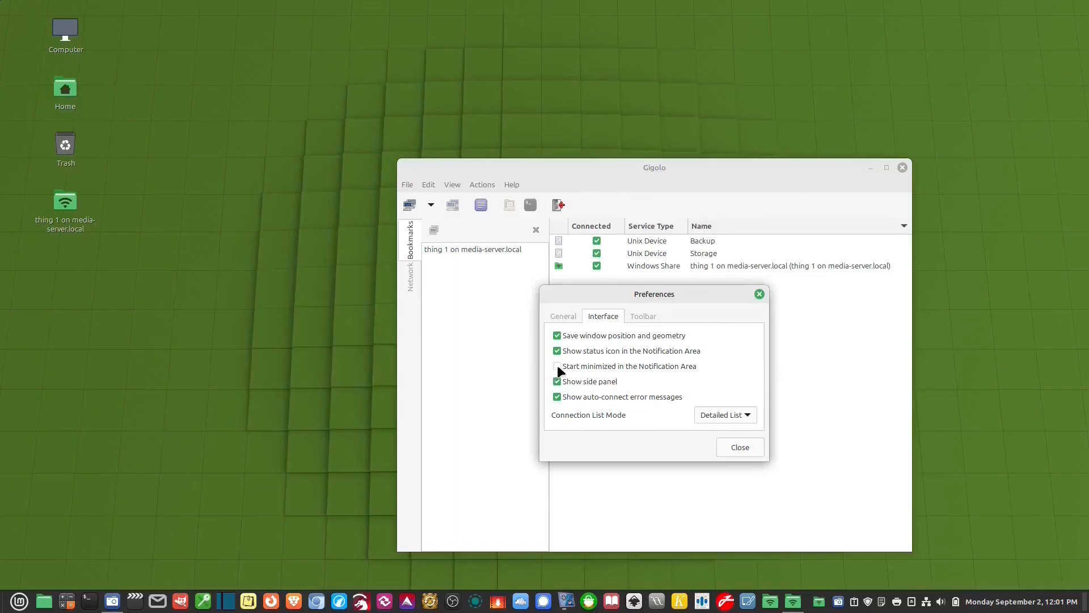
{"action": "left_click", "coordinate": [556, 366]}
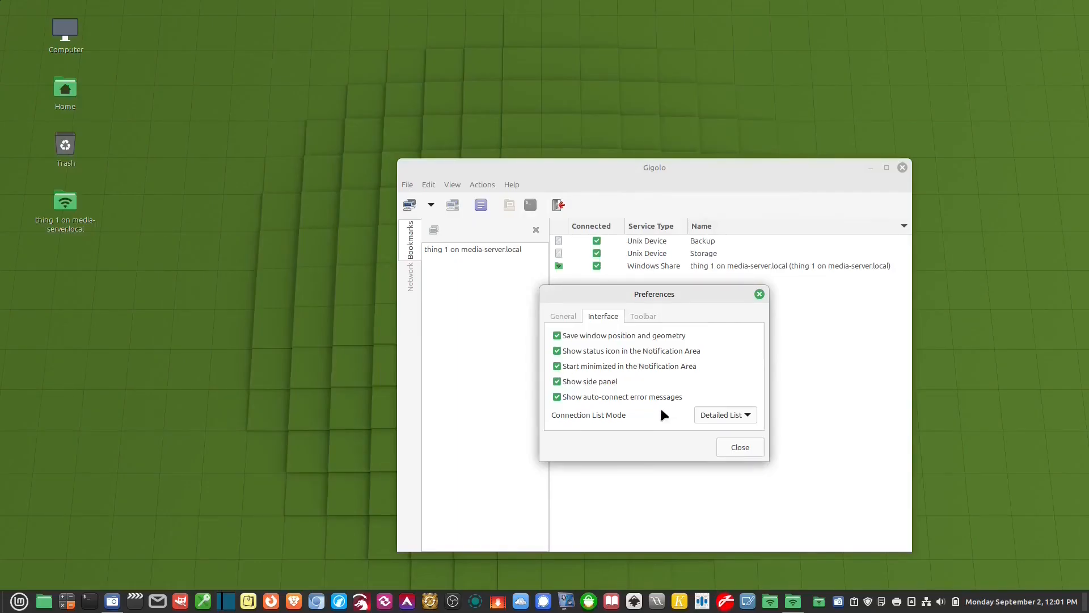
{"action": "left_click", "coordinate": [643, 316]}
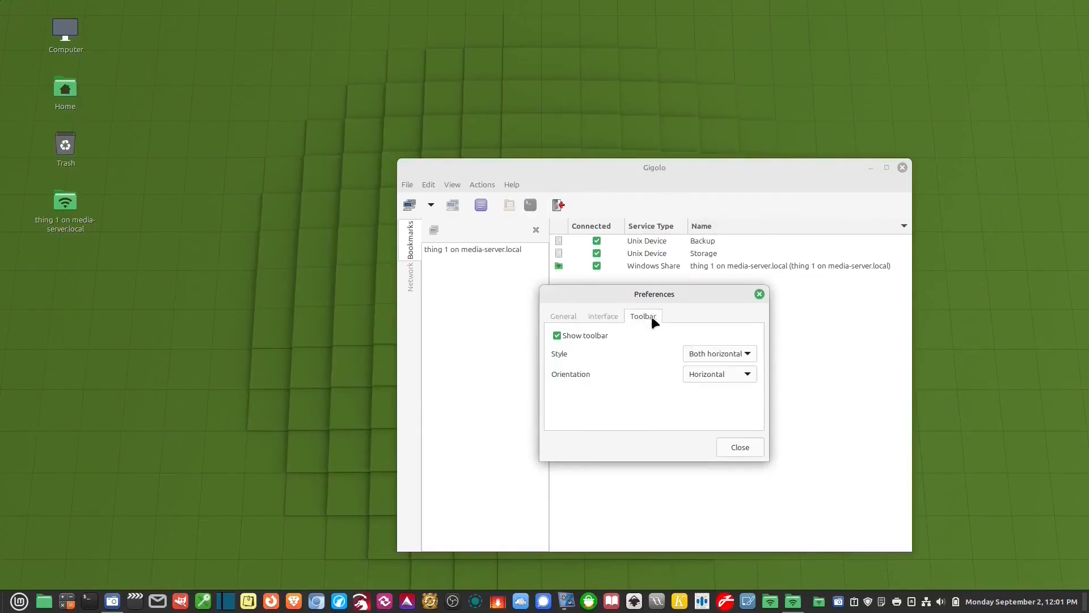
{"action": "left_click", "coordinate": [738, 447]}
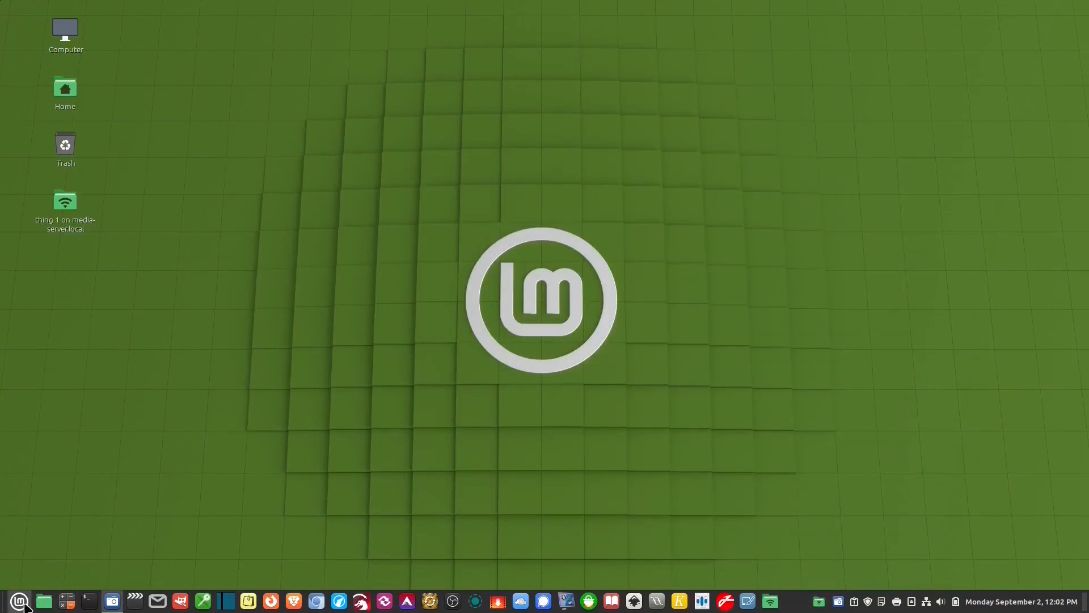
Launch Startup Applications and begin adding Gigolo as an application started at login.
{"action": "left_click", "coordinate": [19, 601]}
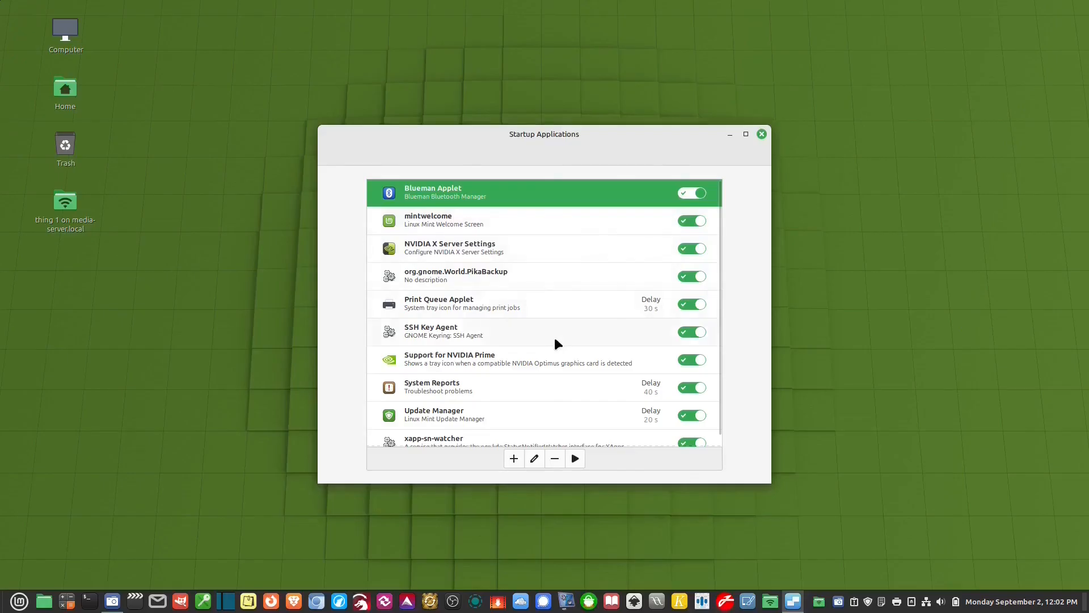
{"action": "left_click", "coordinate": [513, 458]}
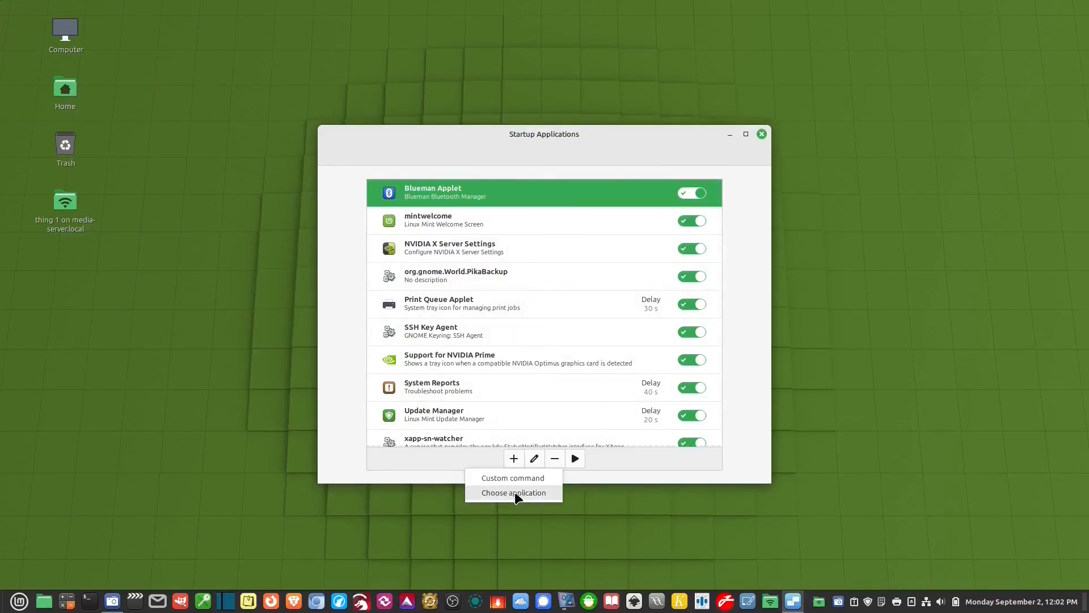
{"action": "left_click", "coordinate": [513, 491]}
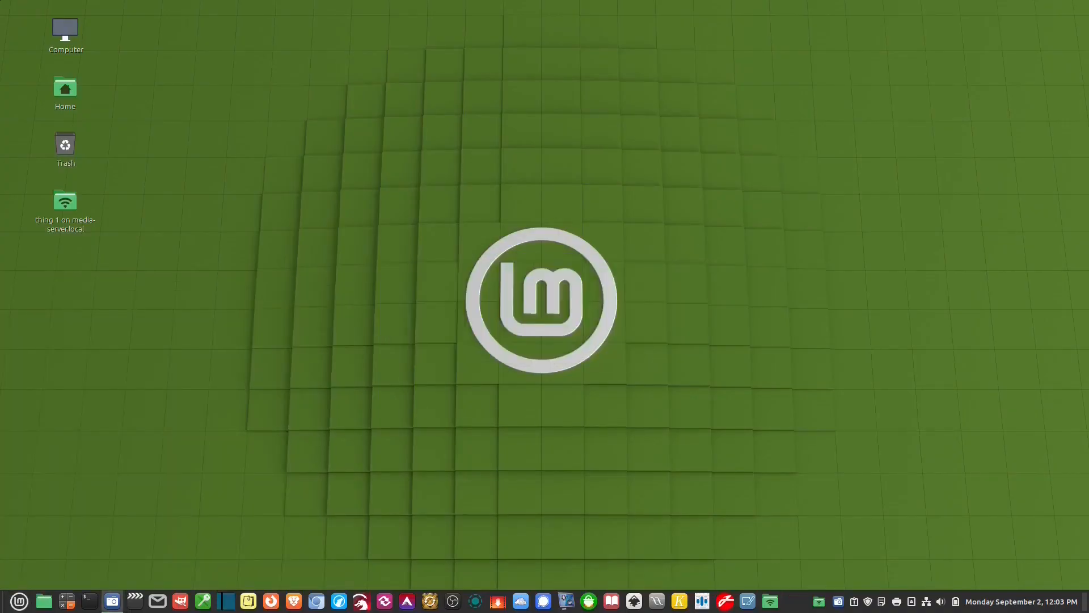
{"action": "mouse_move", "coordinate": [302, 191]}
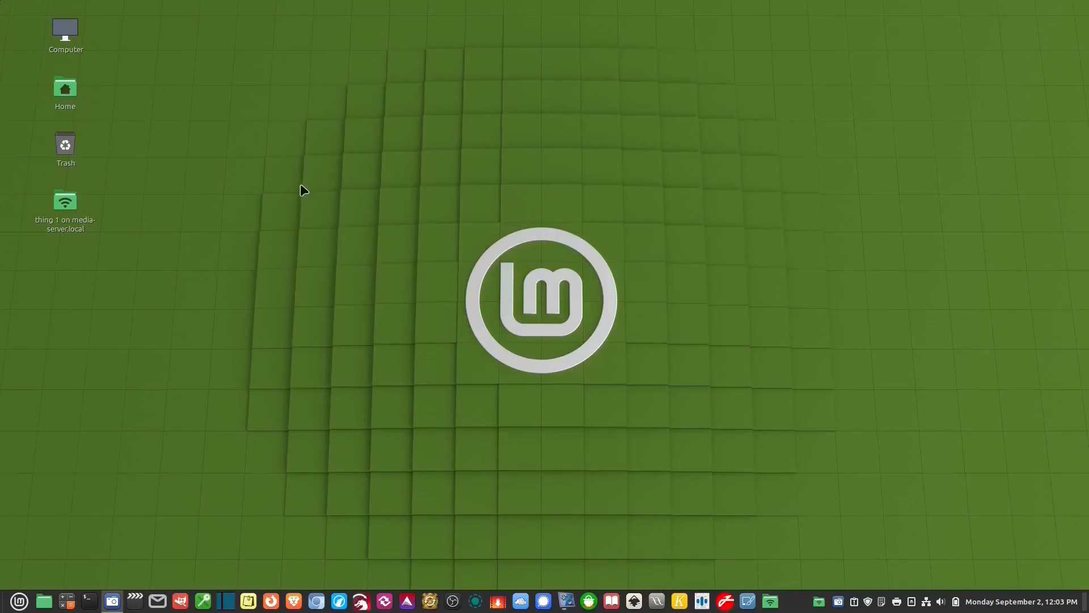